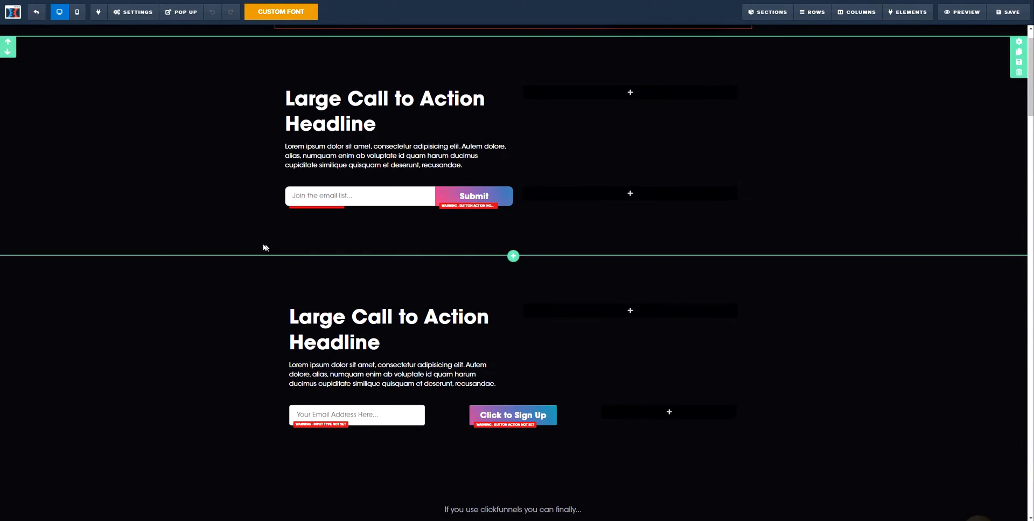
Inspect the lower sign-up row and browse the add-elements list without adding anything.
click(357, 415)
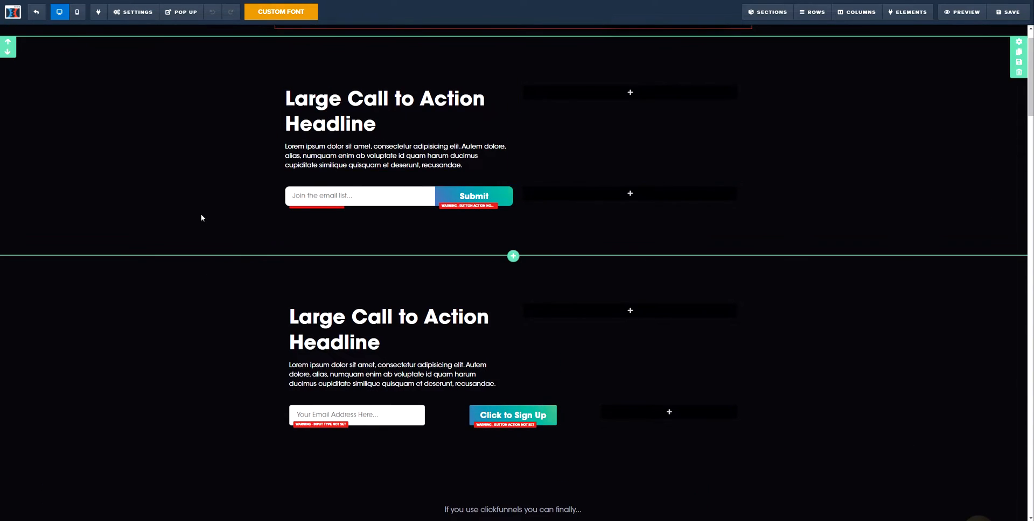
scroll(up, 3)
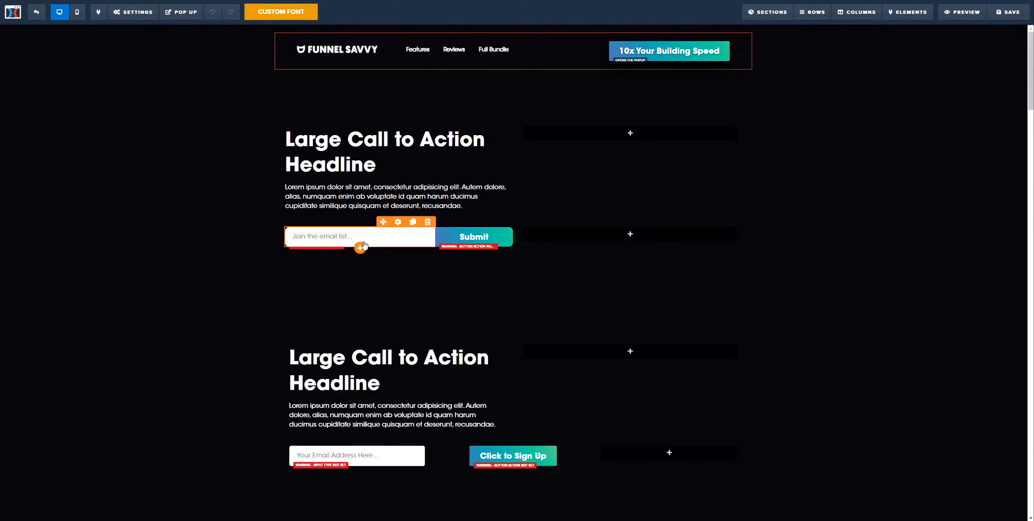
scroll(down, 3)
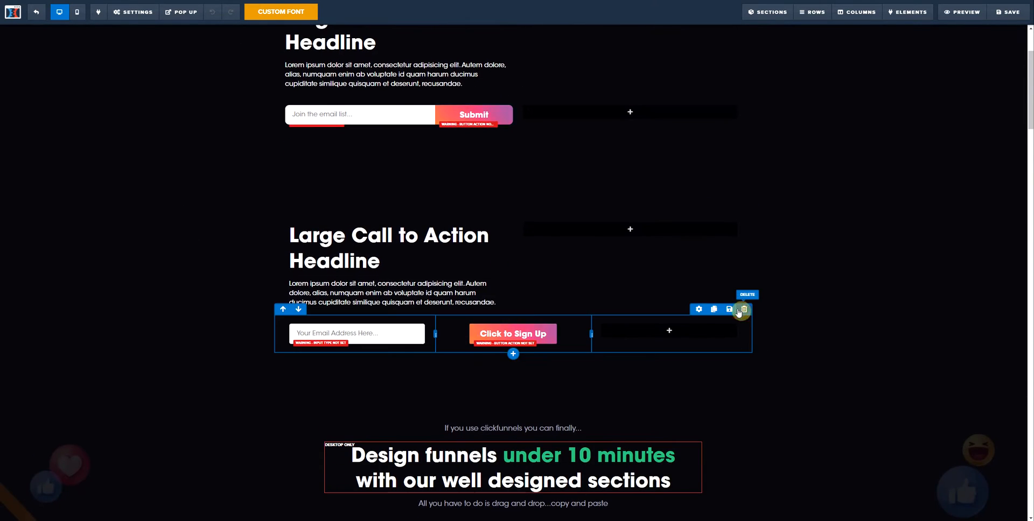
click(741, 310)
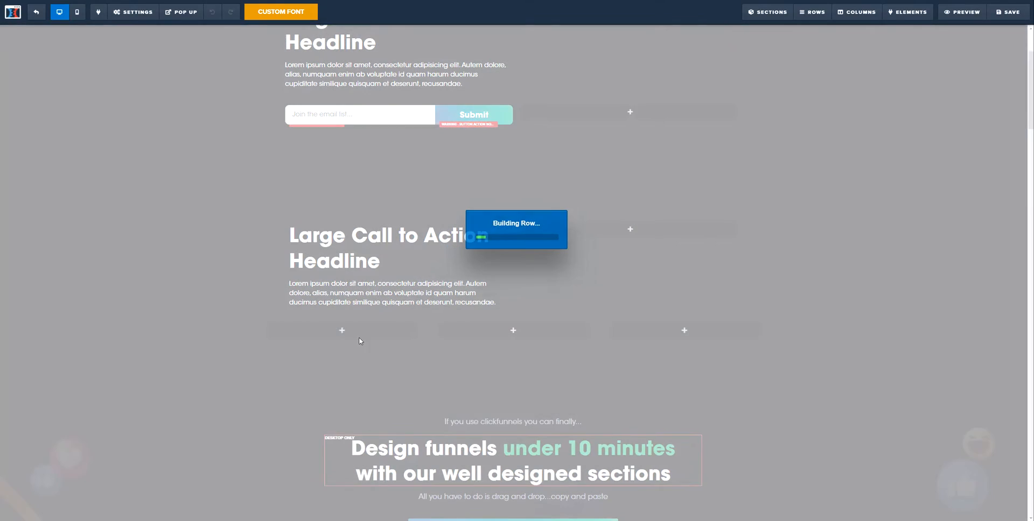
click(907, 12)
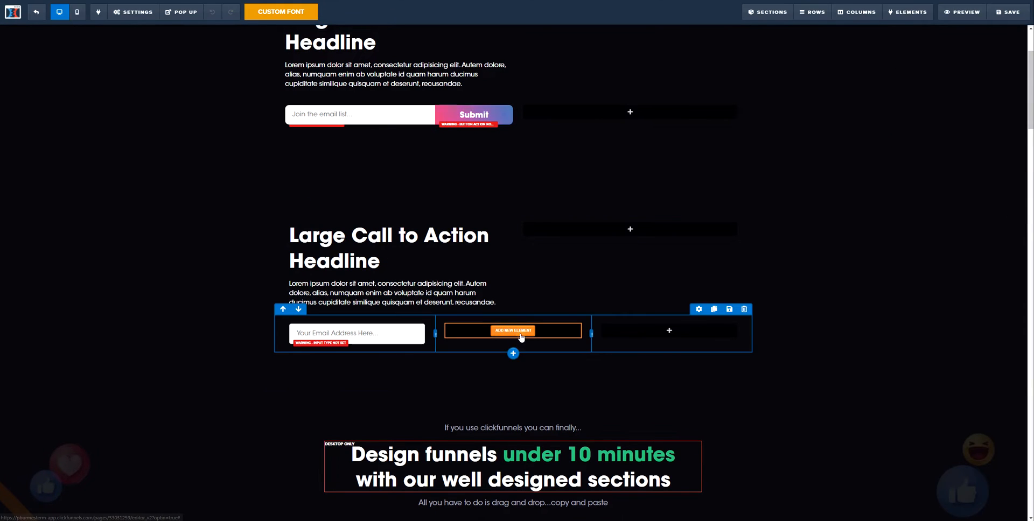
click(908, 12)
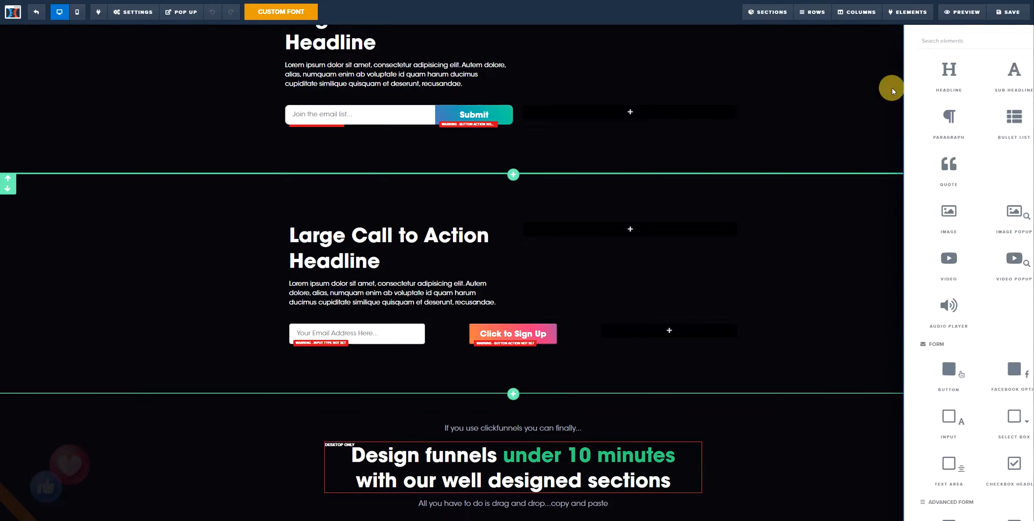
click(513, 334)
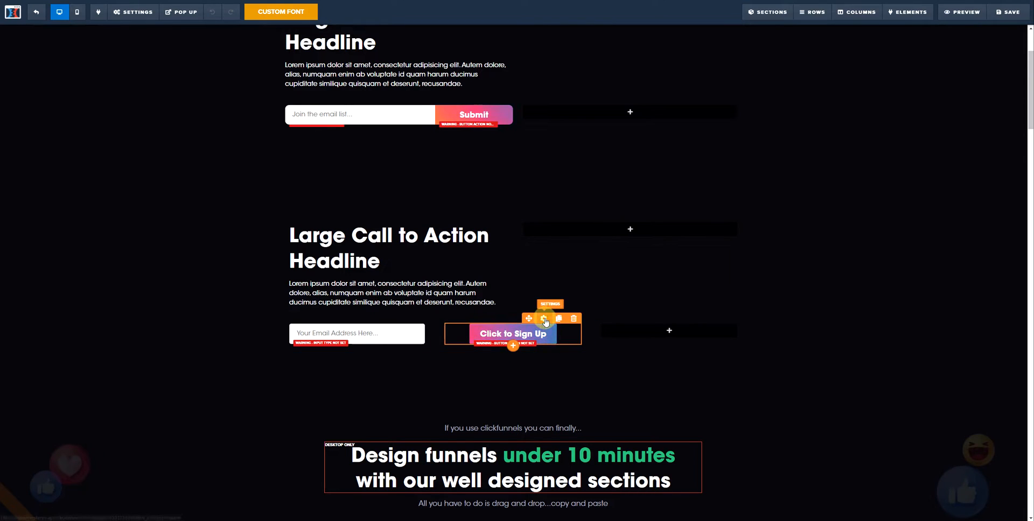
Set the Click to Sign Up button's Button Width from Fluid to Fill Width.
click(529, 319)
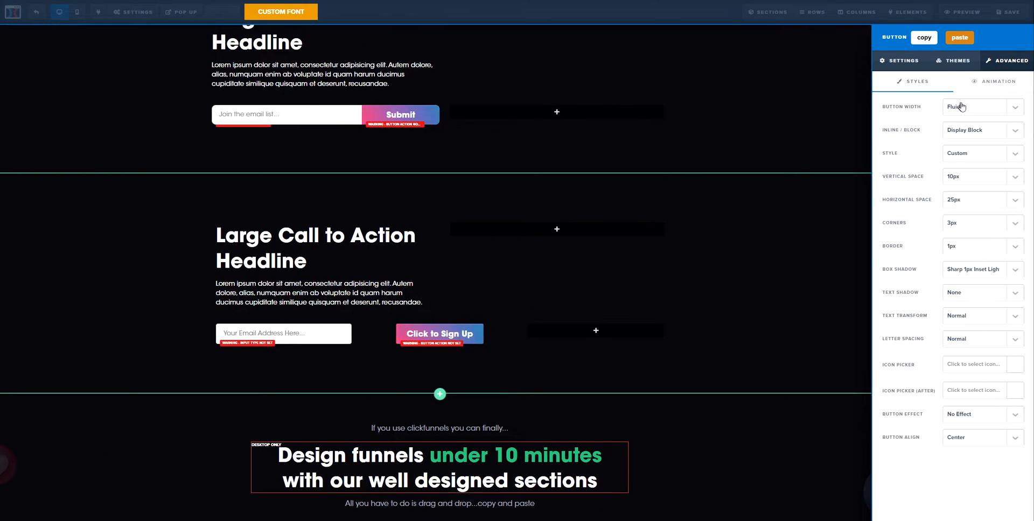
click(981, 107)
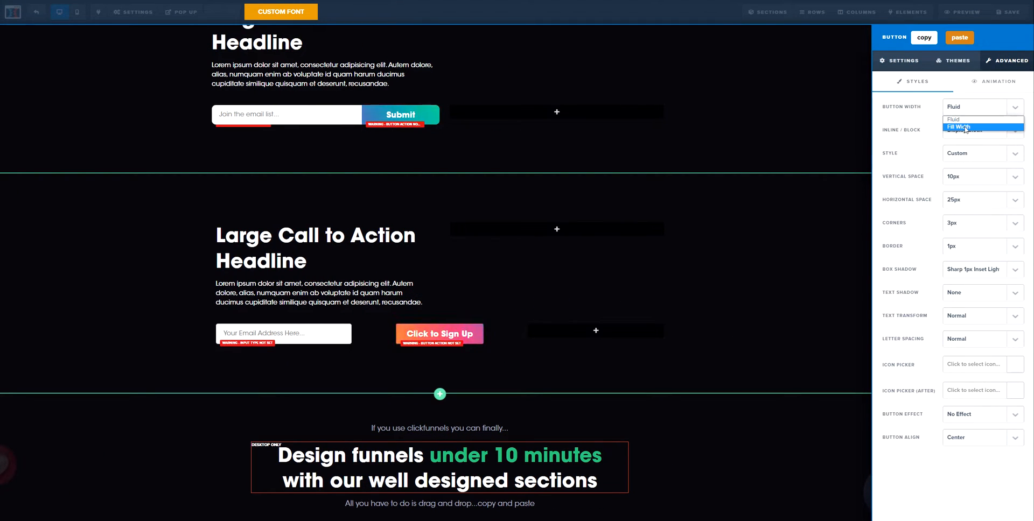
click(959, 126)
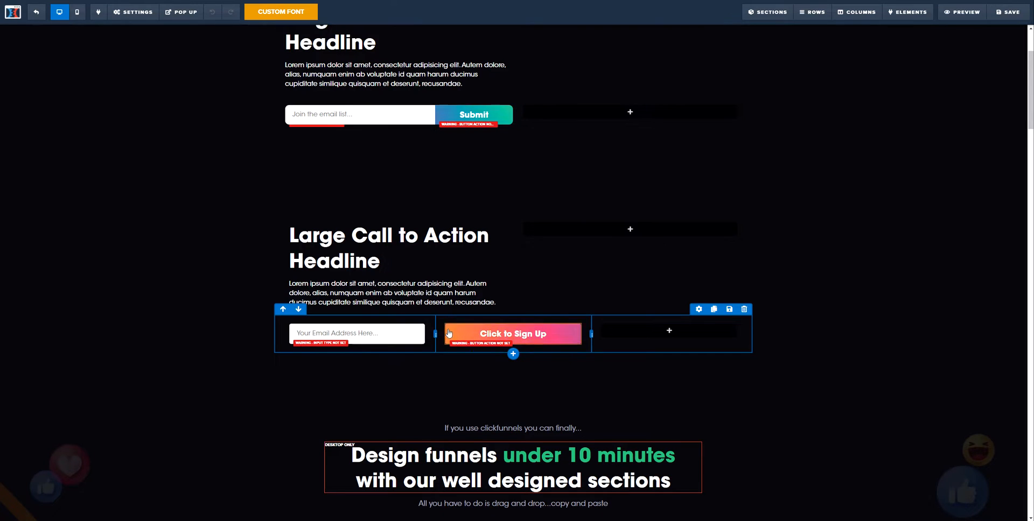
Set the button column's left and right padding to 0 via Manage Columns.
click(856, 12)
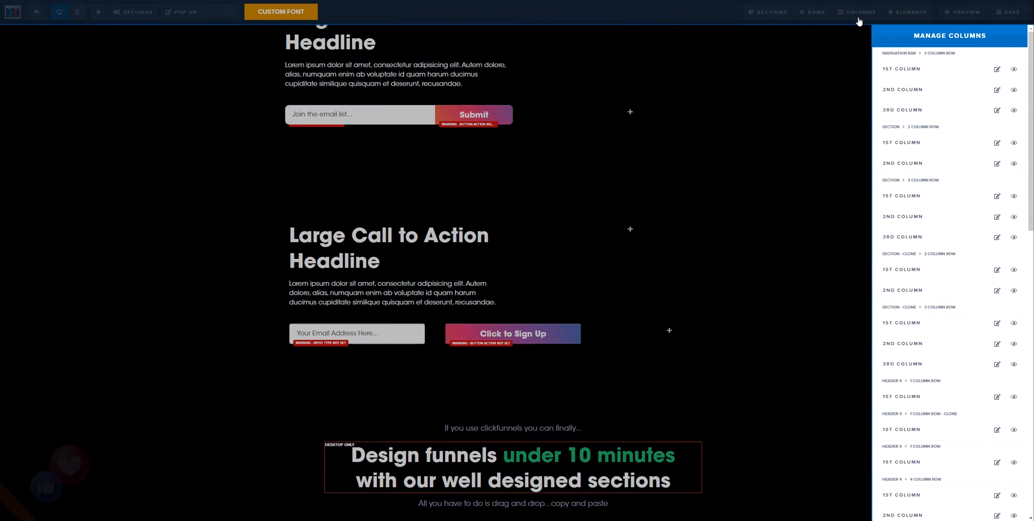
scroll(down, 3)
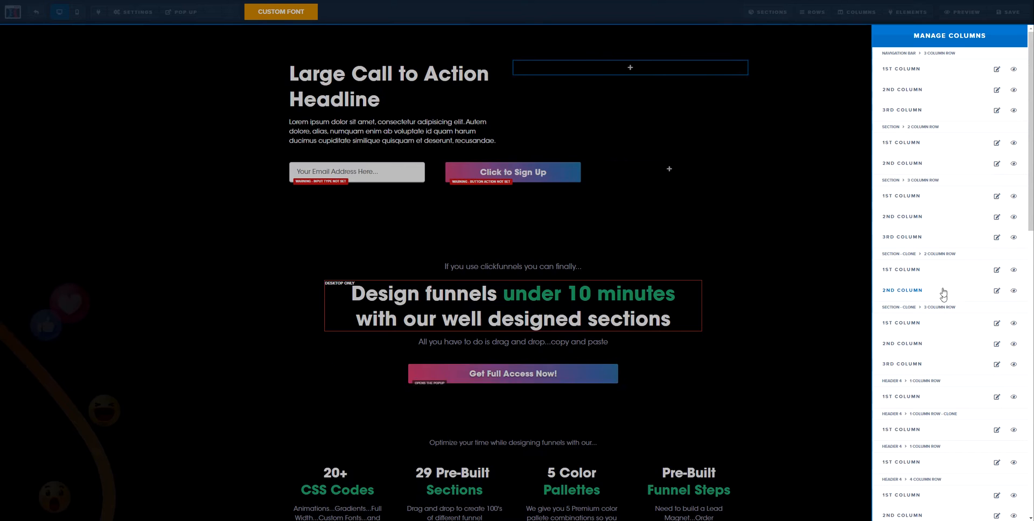
scroll(down, 3)
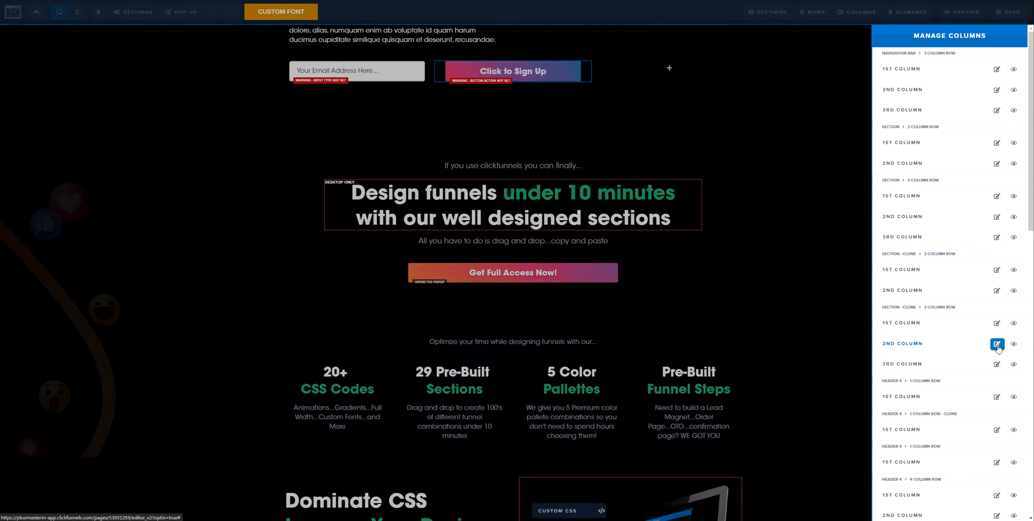
click(997, 344)
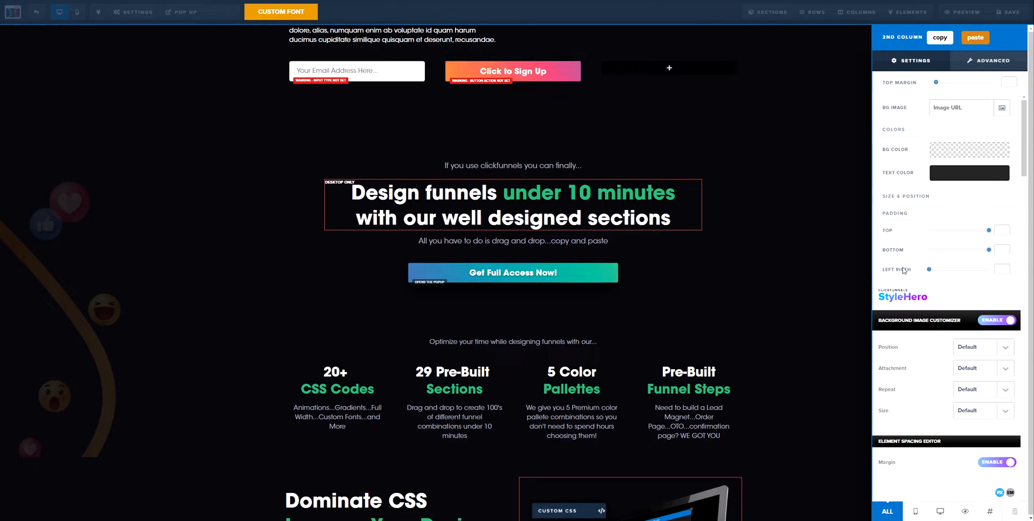
drag(929, 269, 968, 270)
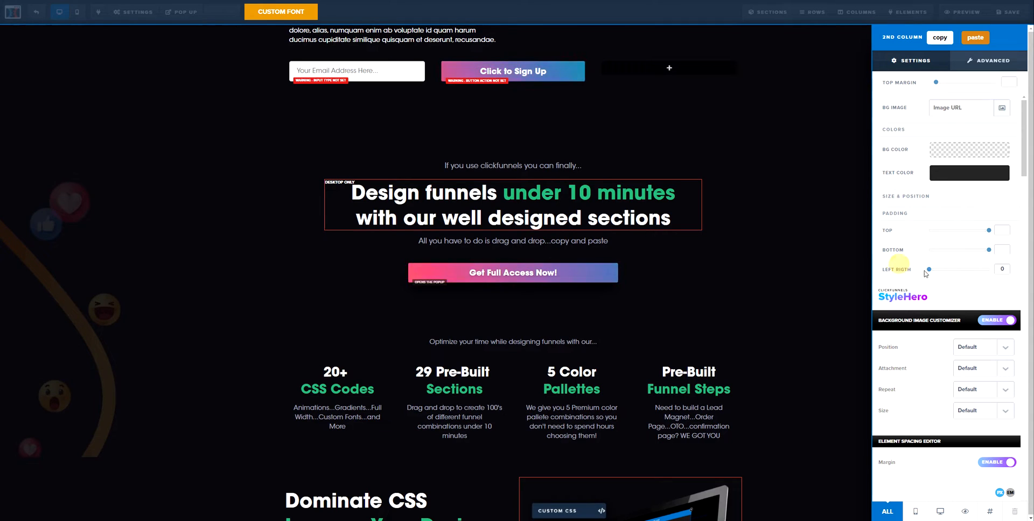
drag(928, 269, 947, 270)
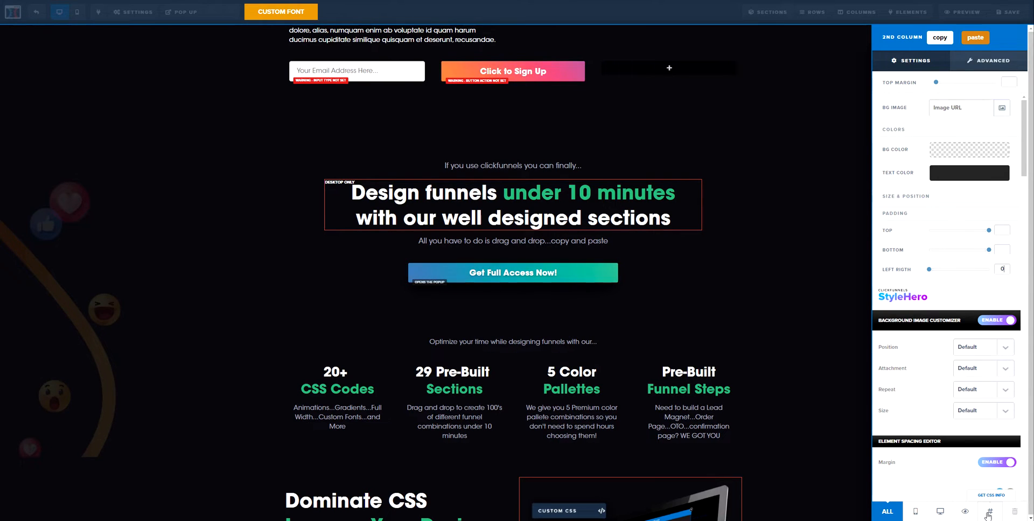
Copy the button column's CSS id #col-center-163 from Get CSS Info.
click(991, 495)
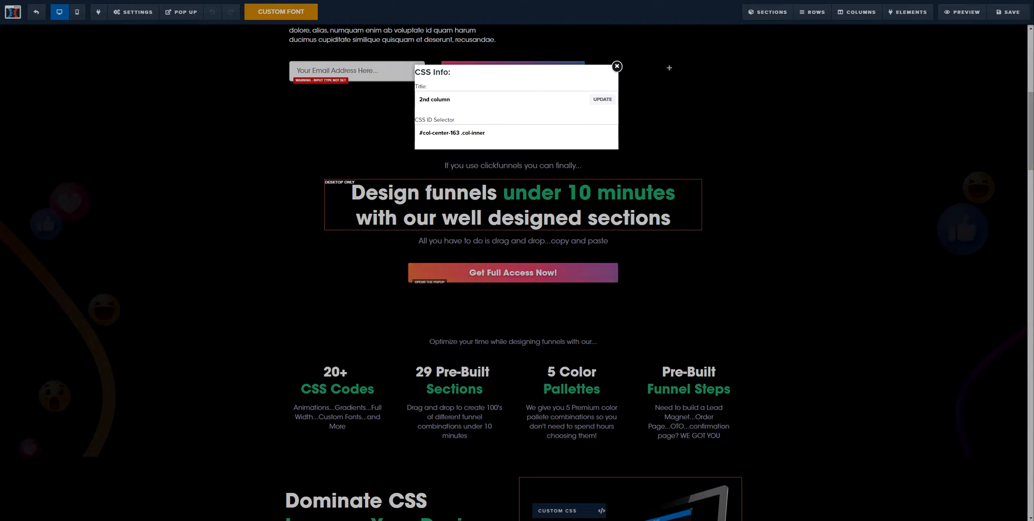
double_click(439, 134)
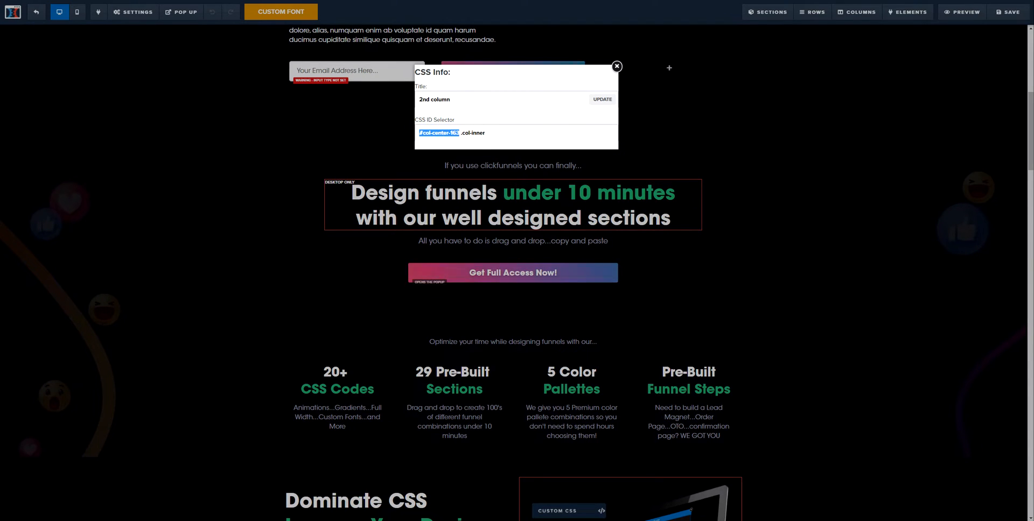
double_click(474, 133)
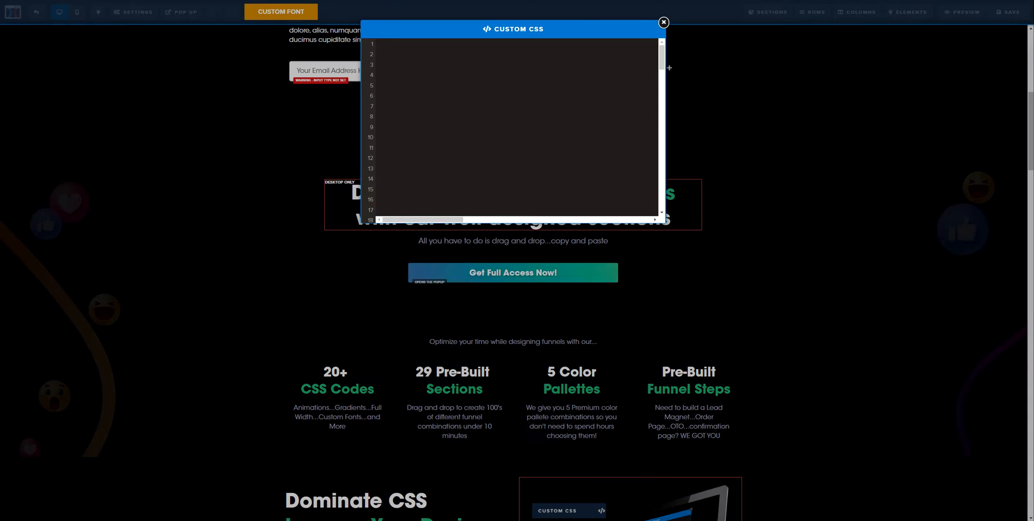
Add the custom CSS rule #col-center-163 { padding: 0; } and close the editor.
text(#col-center-163)
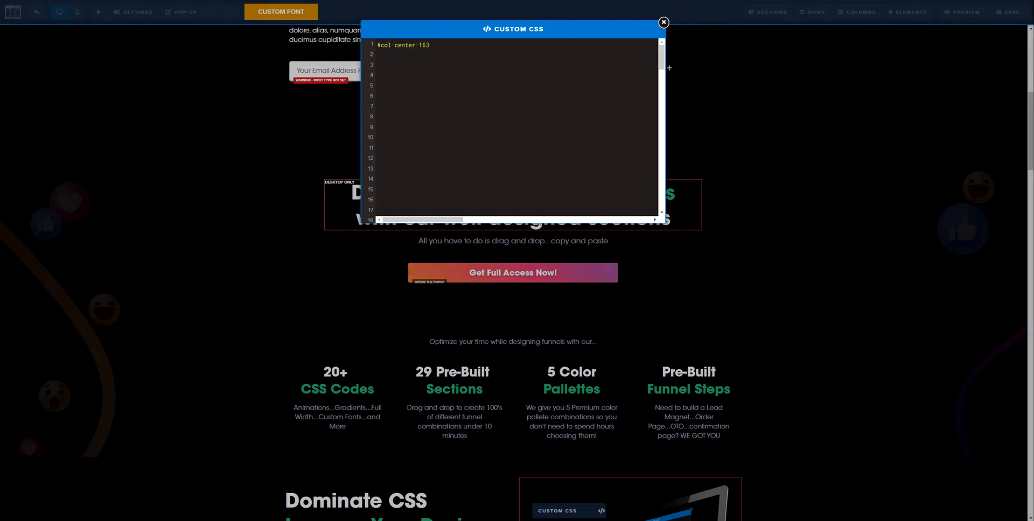
text({)
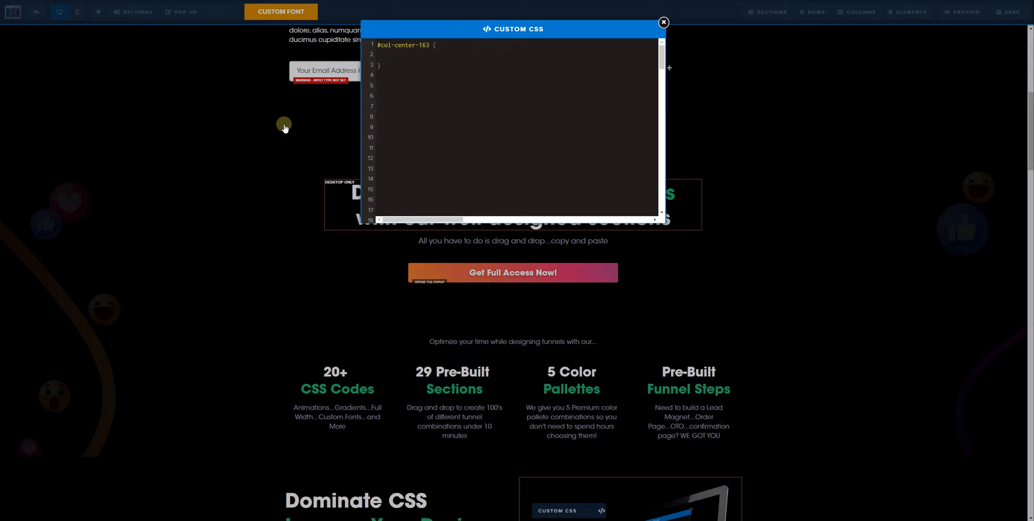
click(662, 22)
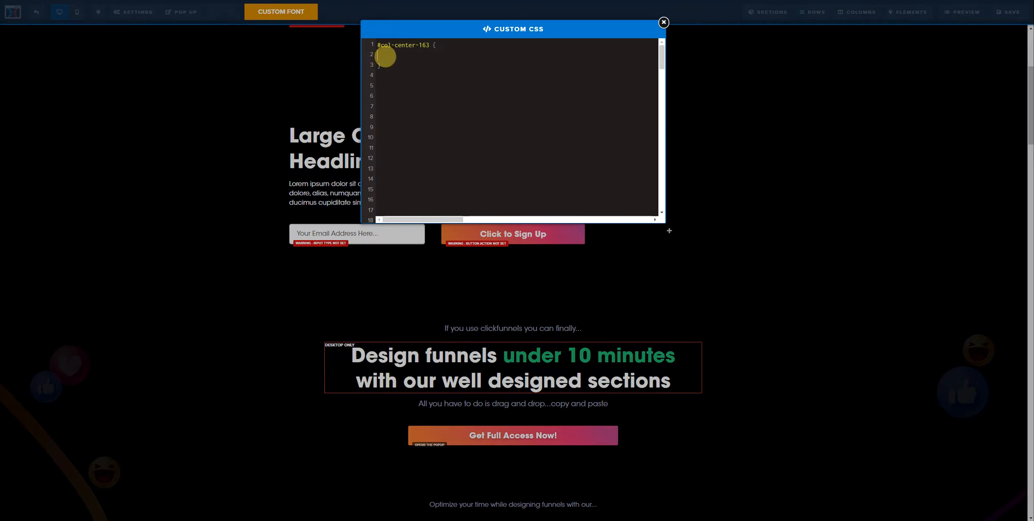
text(pading)
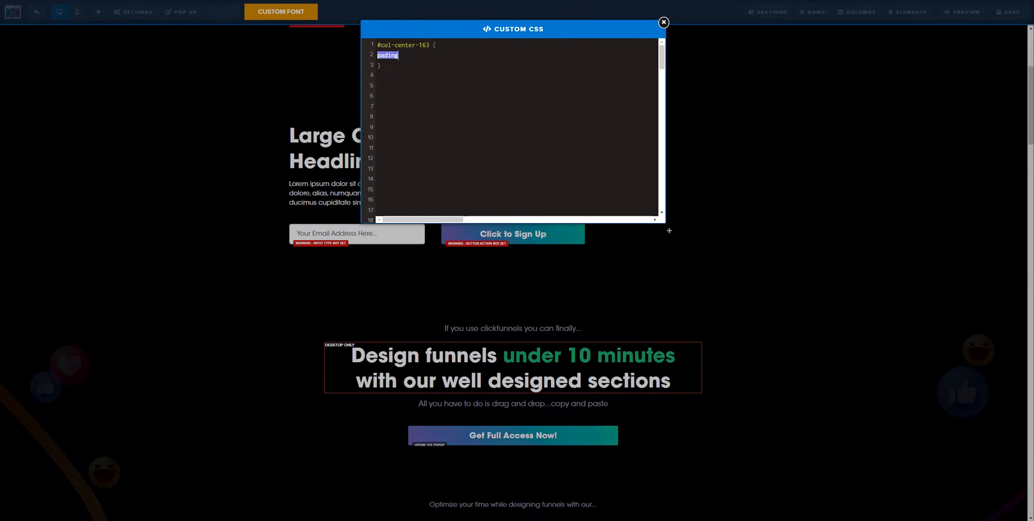
text(: 0;)
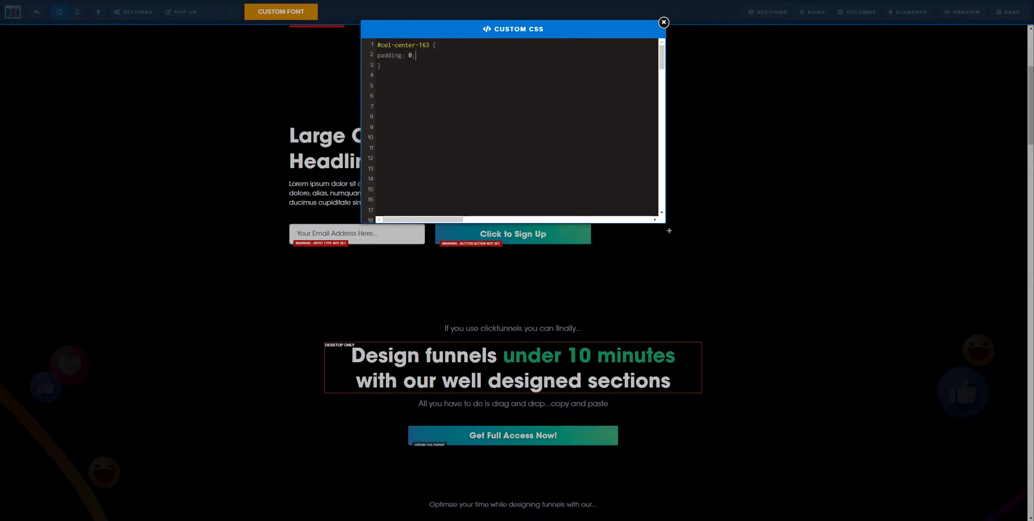
click(663, 23)
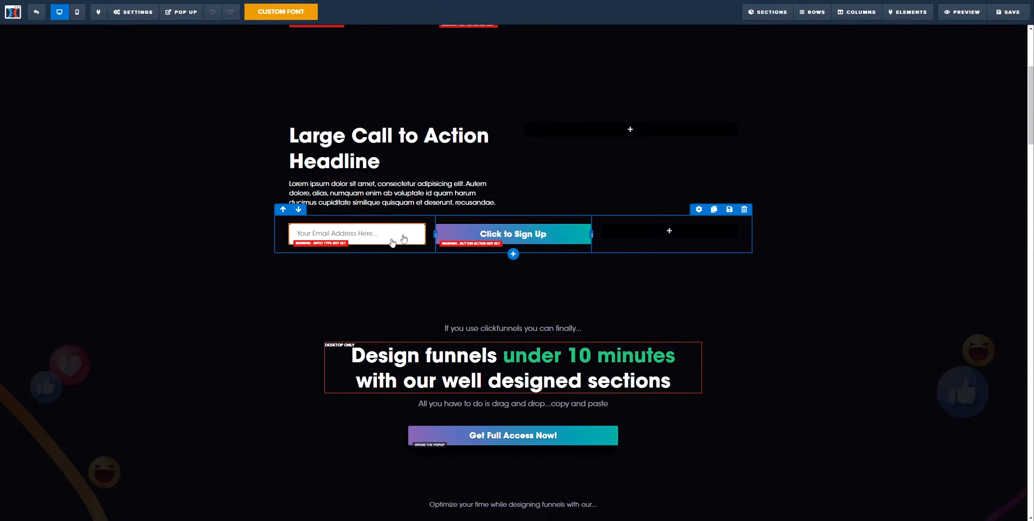
click(857, 12)
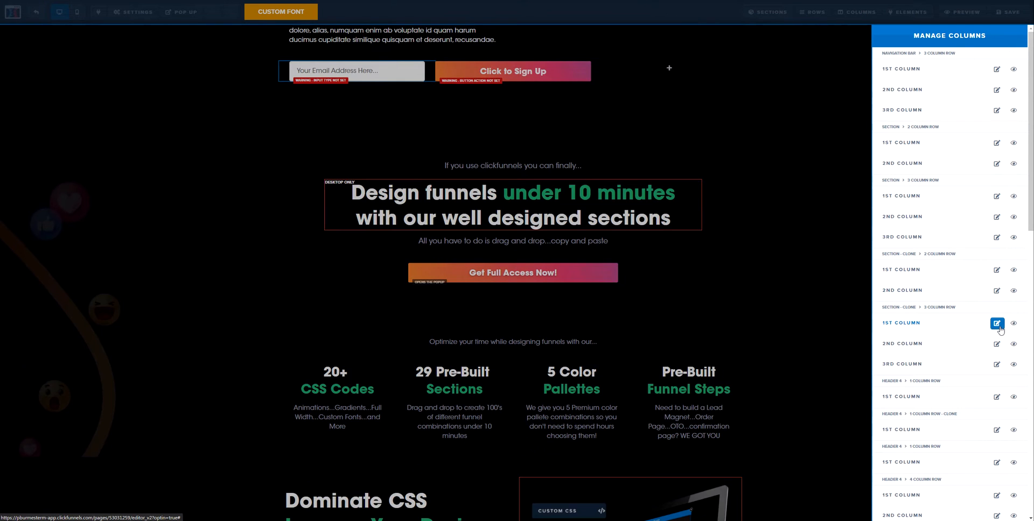
click(998, 323)
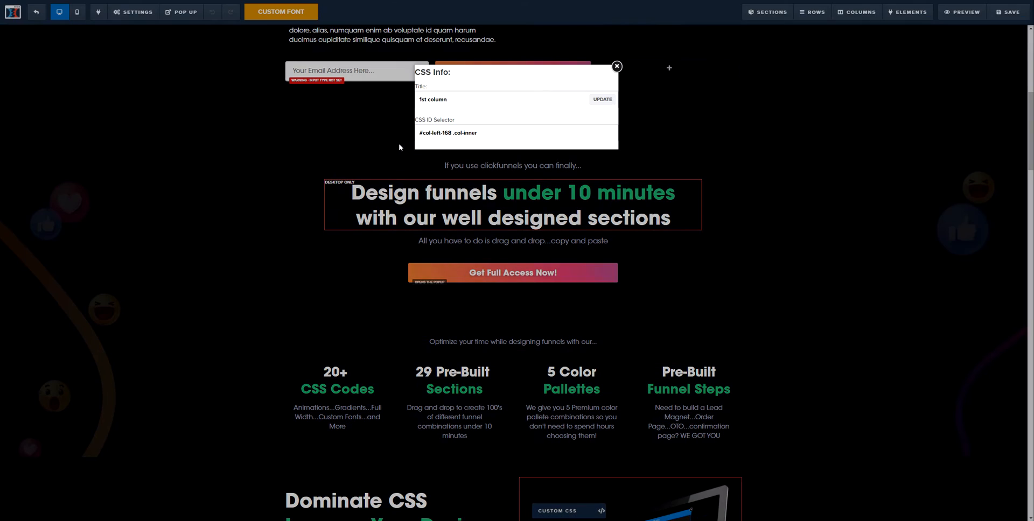
double_click(435, 133)
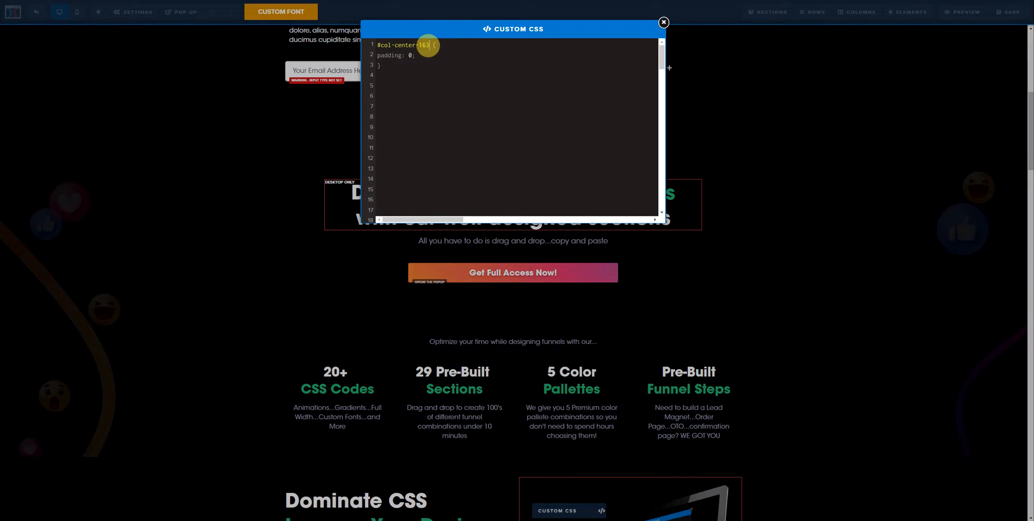
text(, #col-left-168)
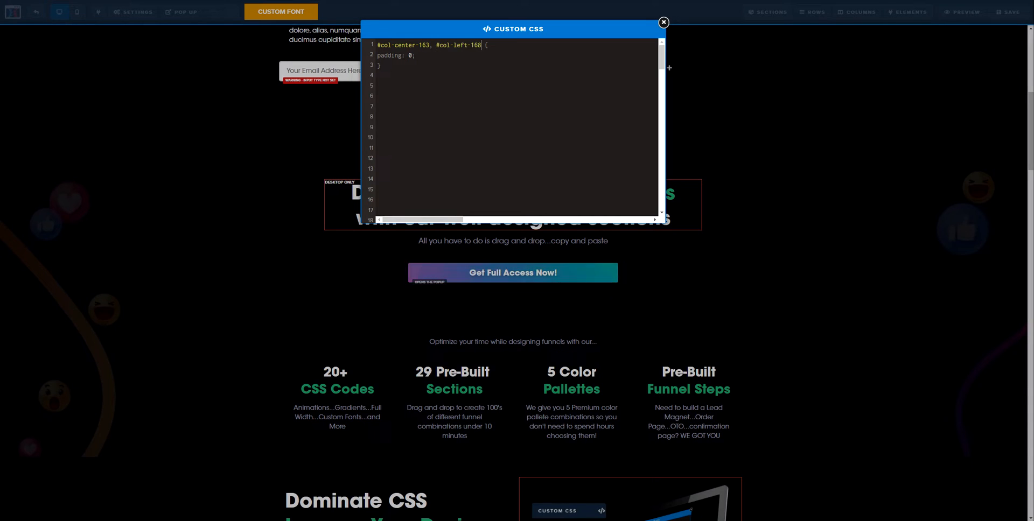
click(664, 23)
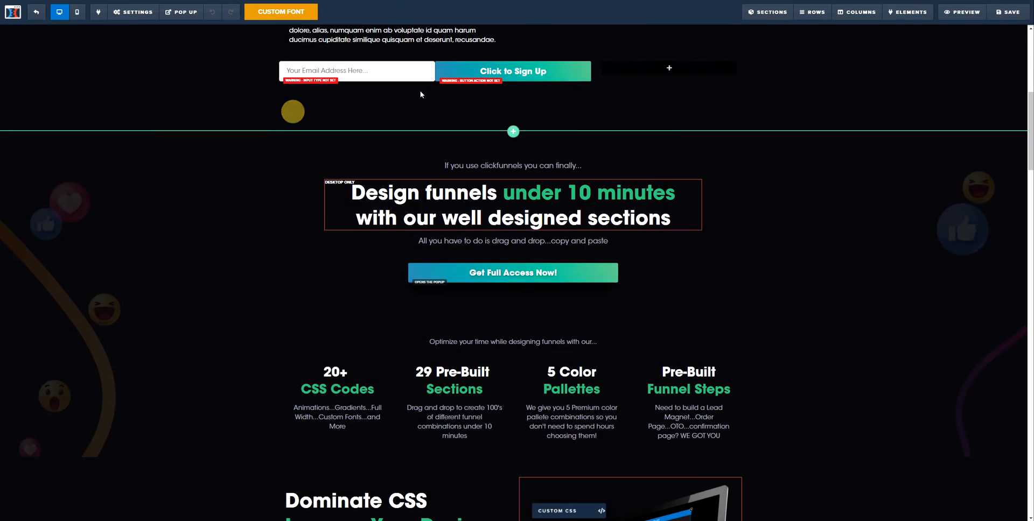
scroll(up, 3)
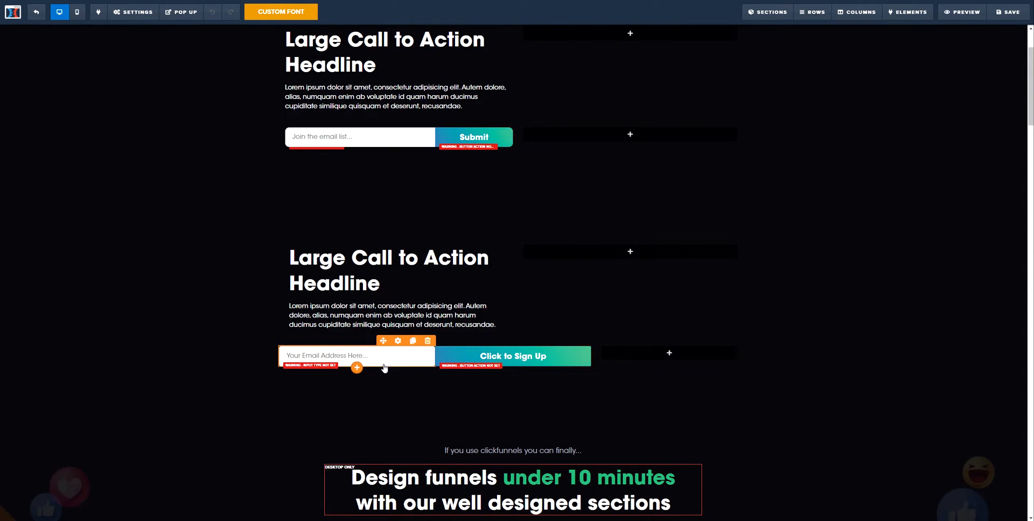
Get the email input's CSS id and go to Settings > Custom CSS.
click(356, 355)
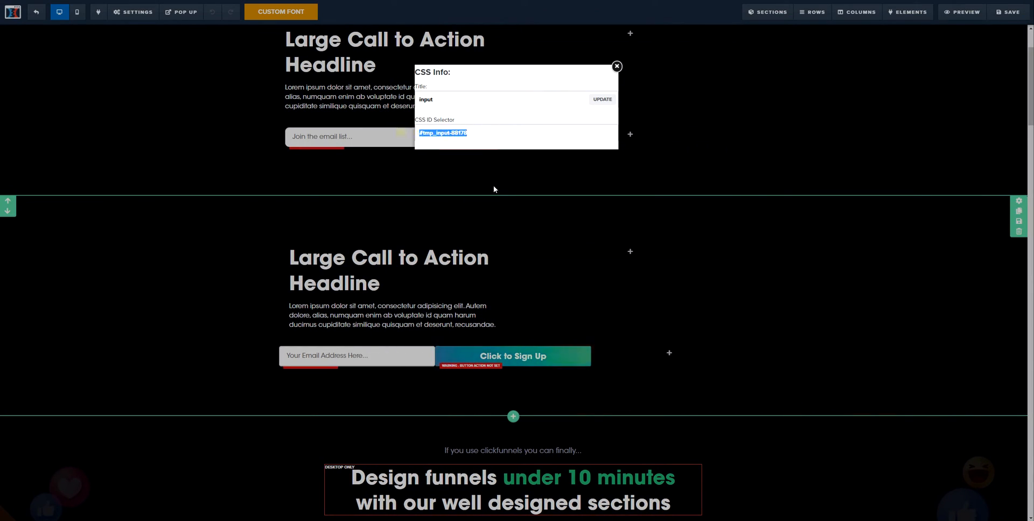
click(132, 12)
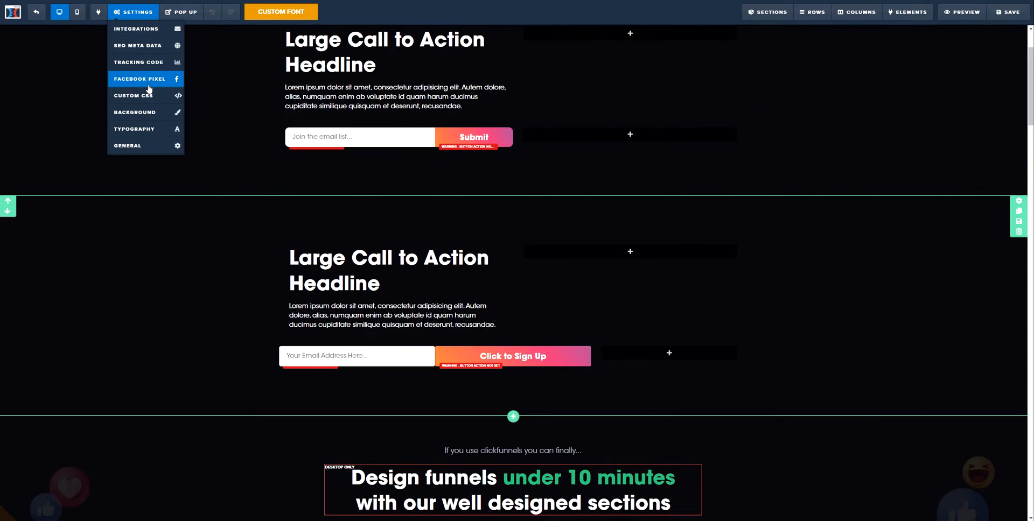
click(133, 95)
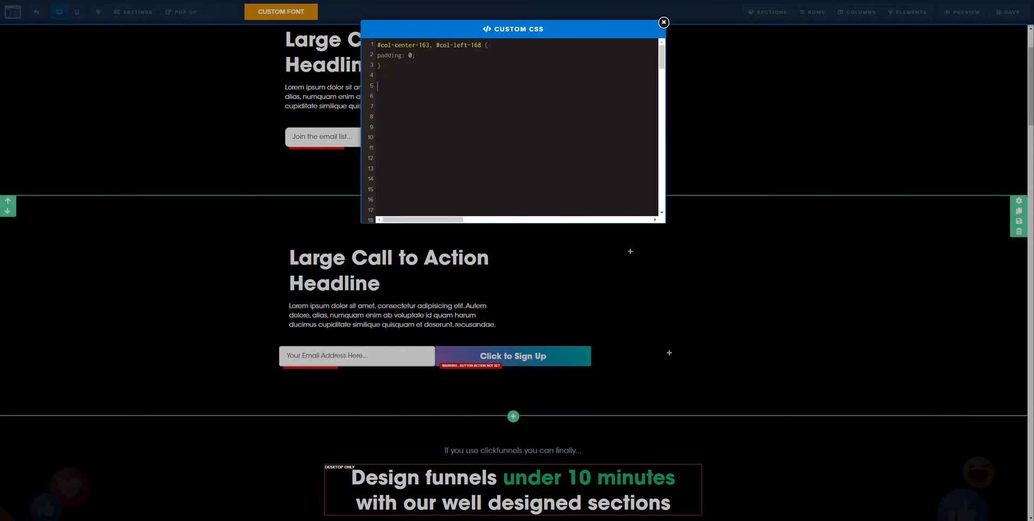
Add the rule #tmp_input-88178 { border: 0px !important; } and close the editor.
text(#tmp_input-88178 {})
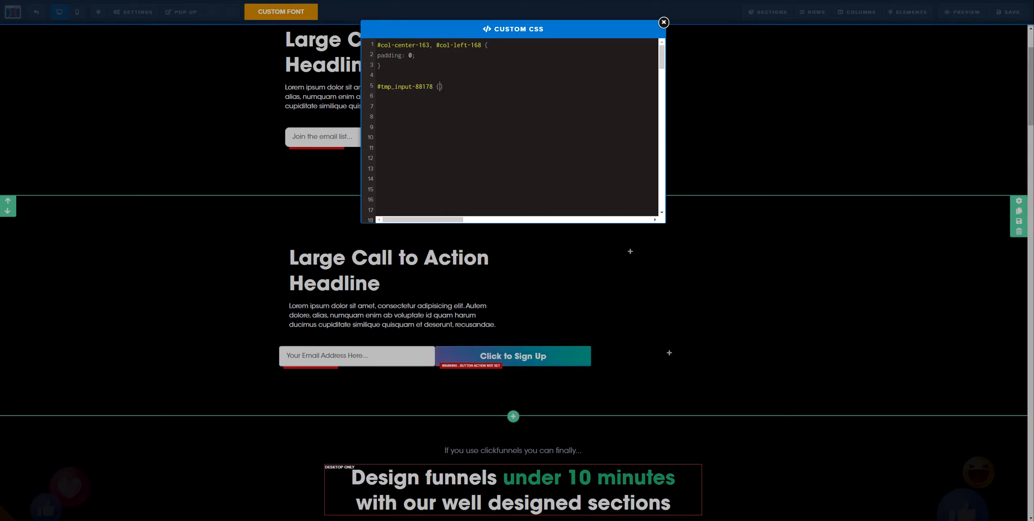
key(Enter)
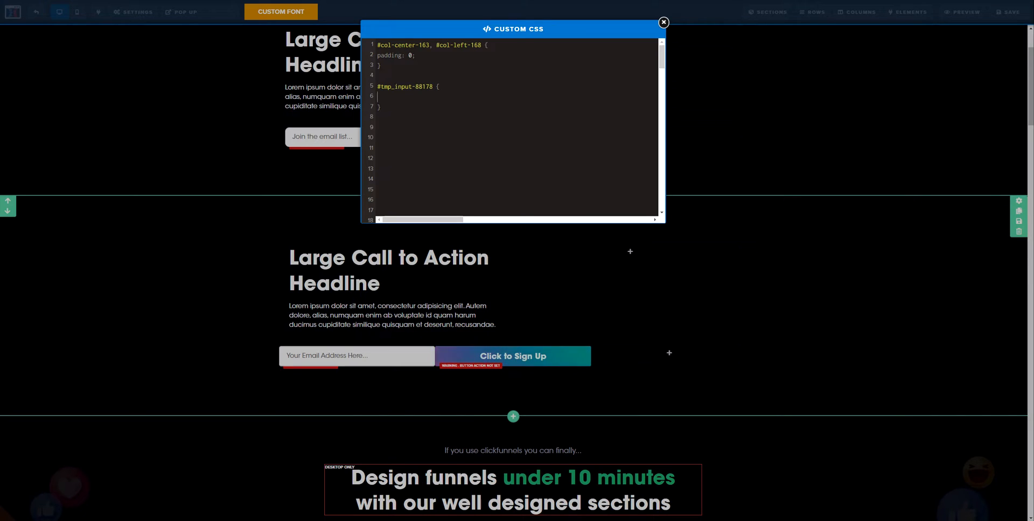
text(border: 0)
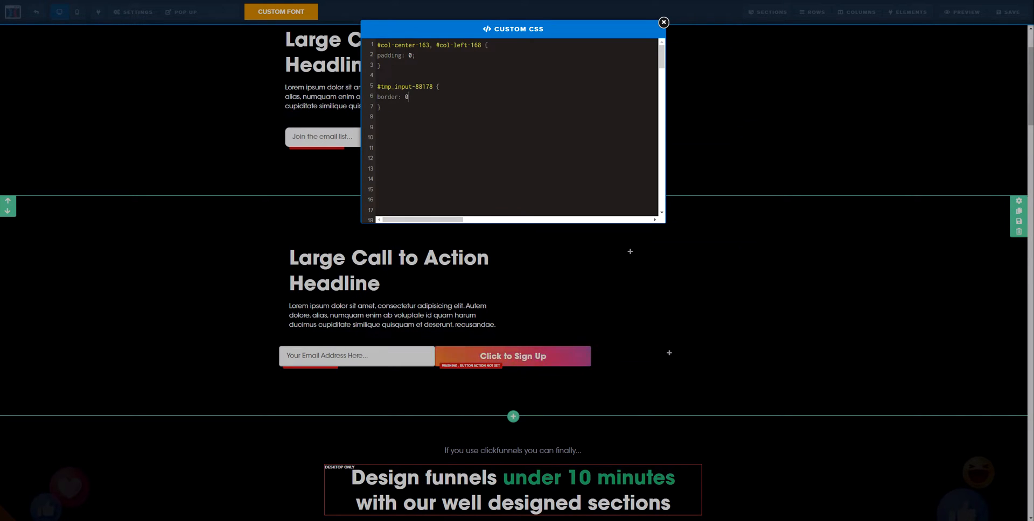
text(px !imp)
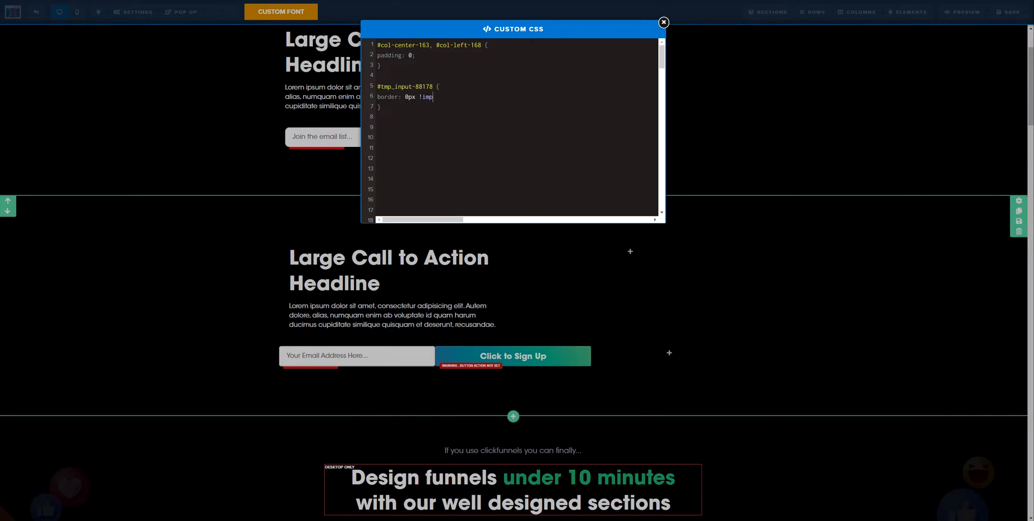
text(ortant;)
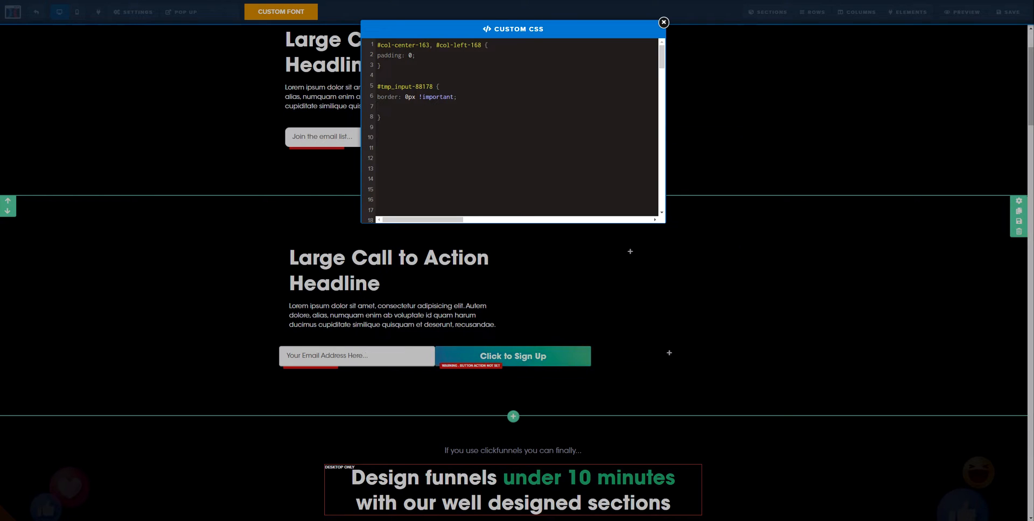
click(663, 22)
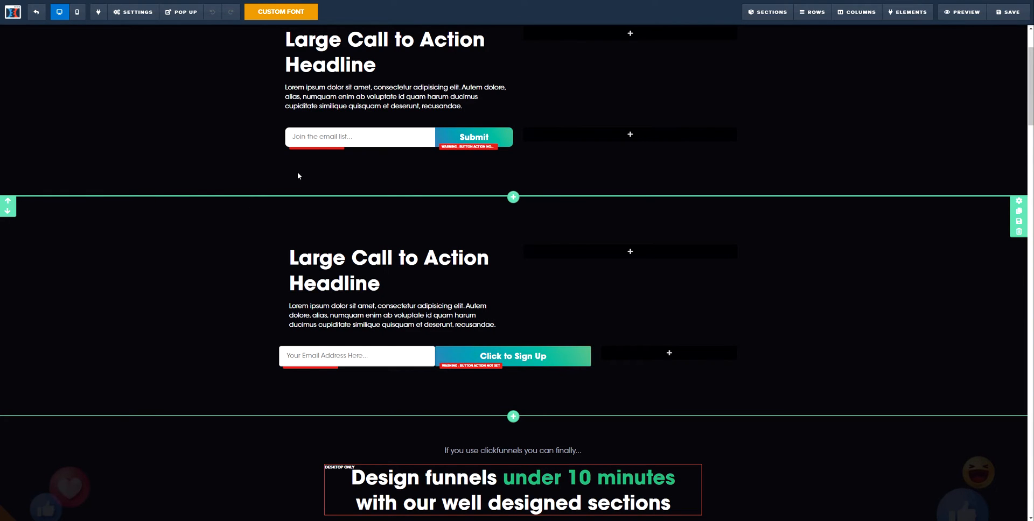
Set the email input's Corners to 10px in its Advanced settings.
click(356, 355)
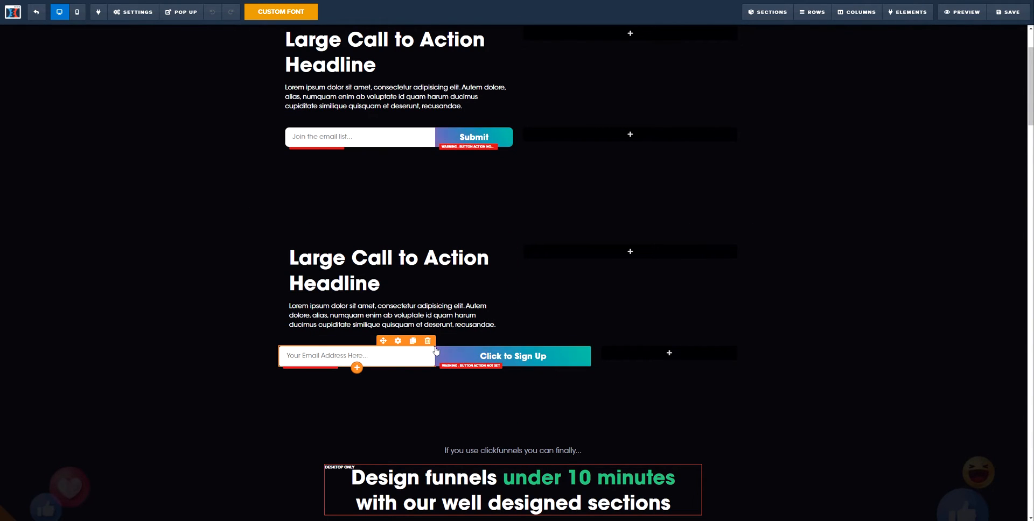
click(389, 303)
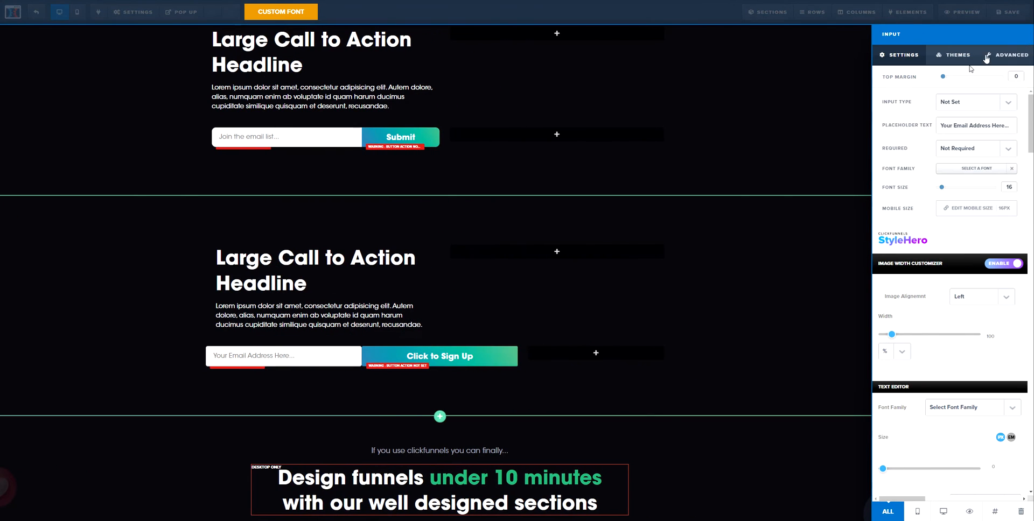
click(1009, 55)
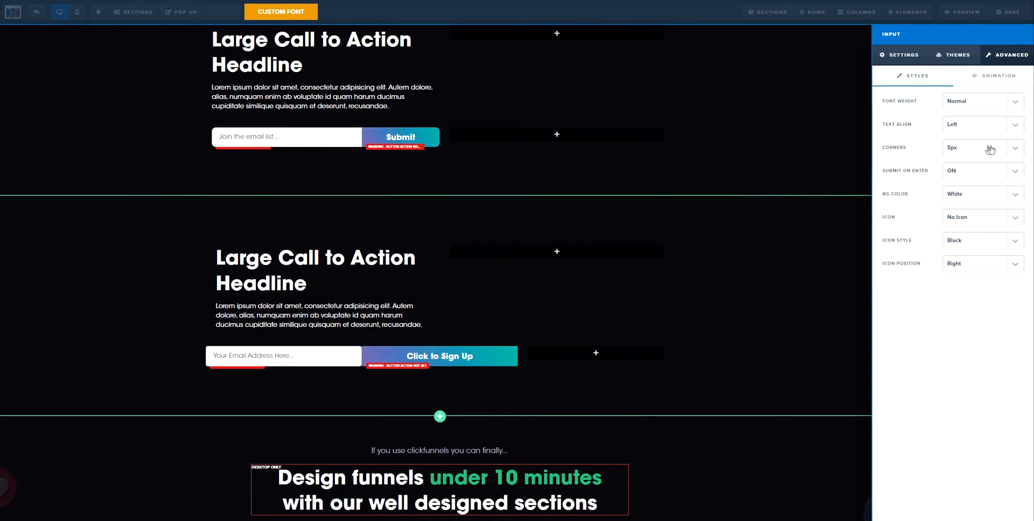
click(983, 148)
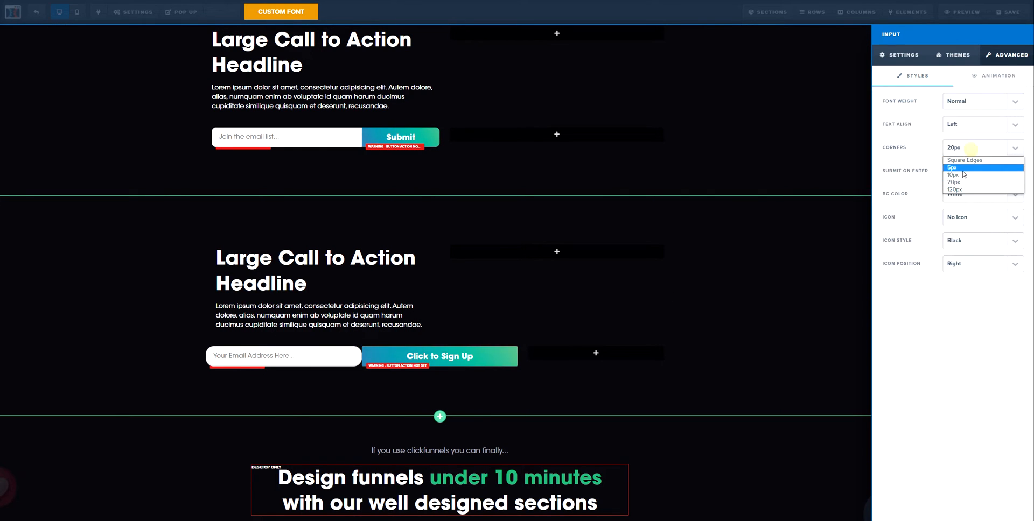
click(953, 174)
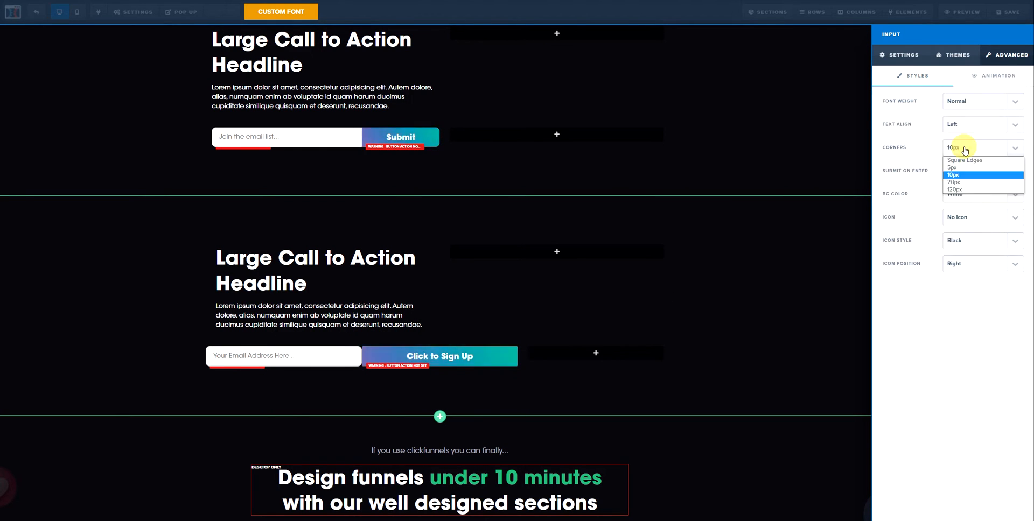
click(966, 161)
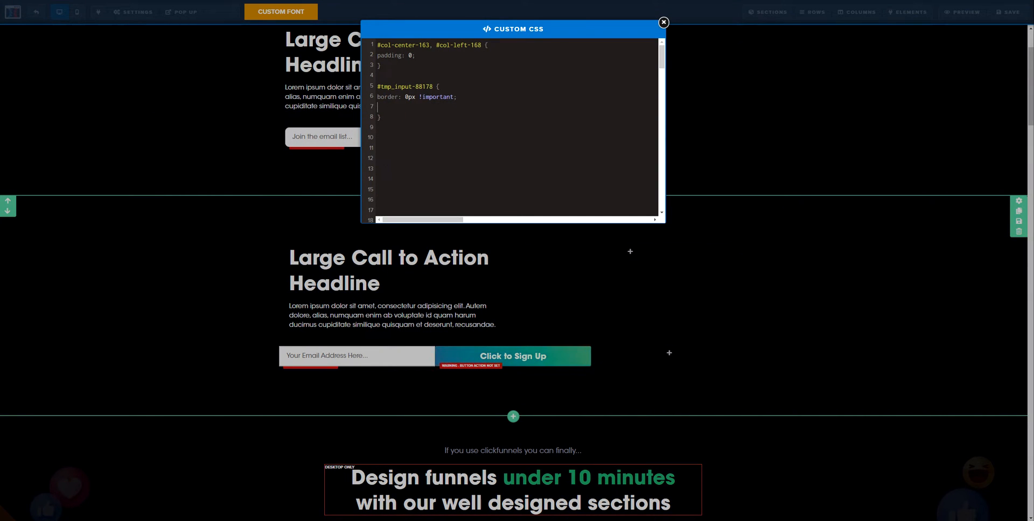
Add border-radius: 10px 0px 0px 10px !important; inside the #tmp_input-88178 rule.
text(border-radius:)
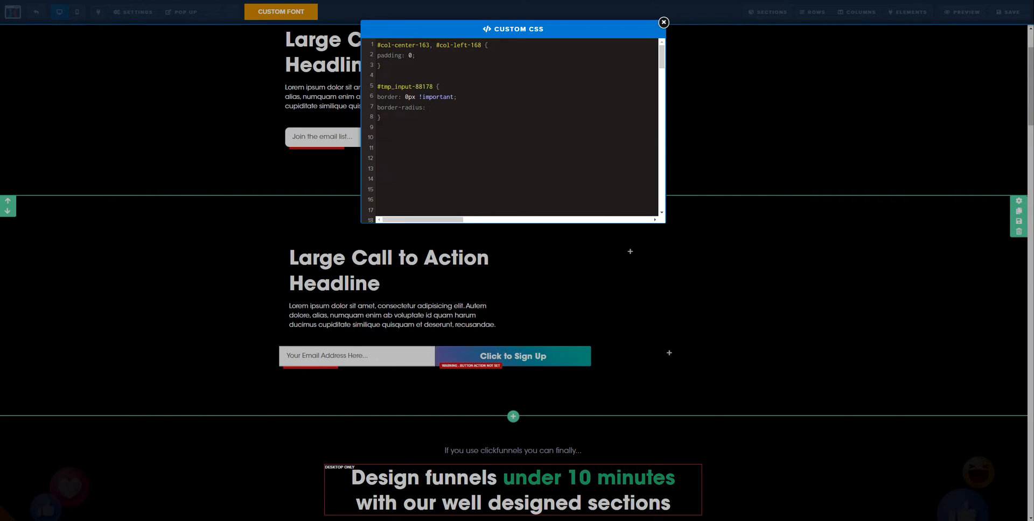
click(429, 106)
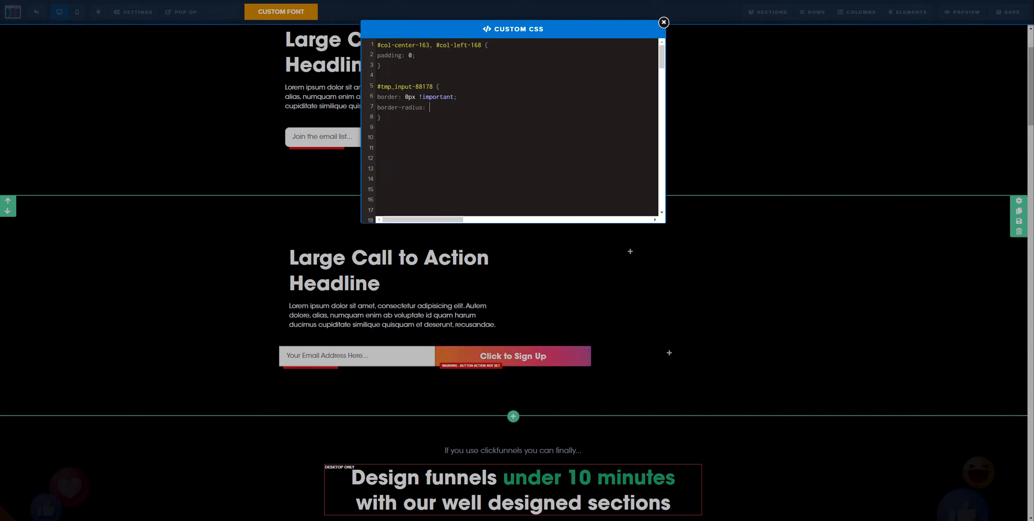
text(10px)
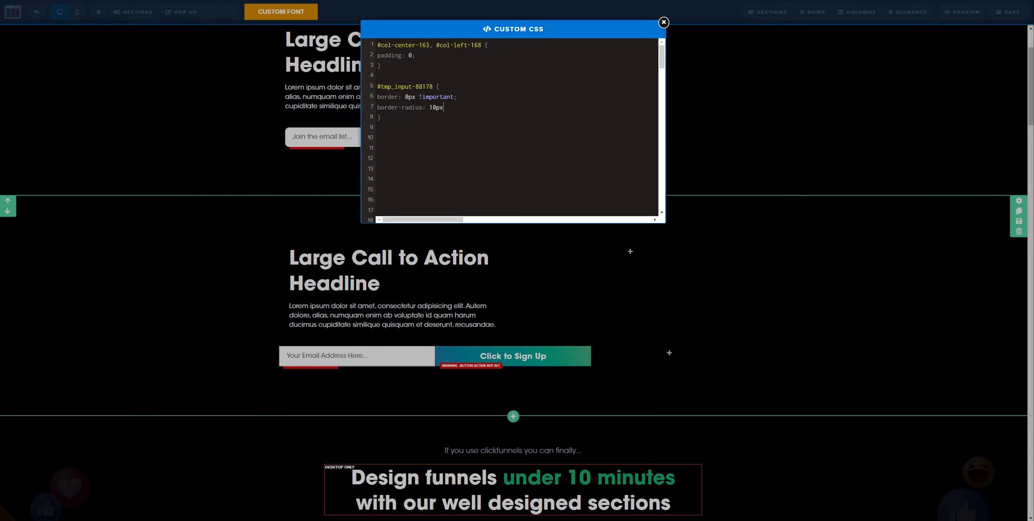
text(0)
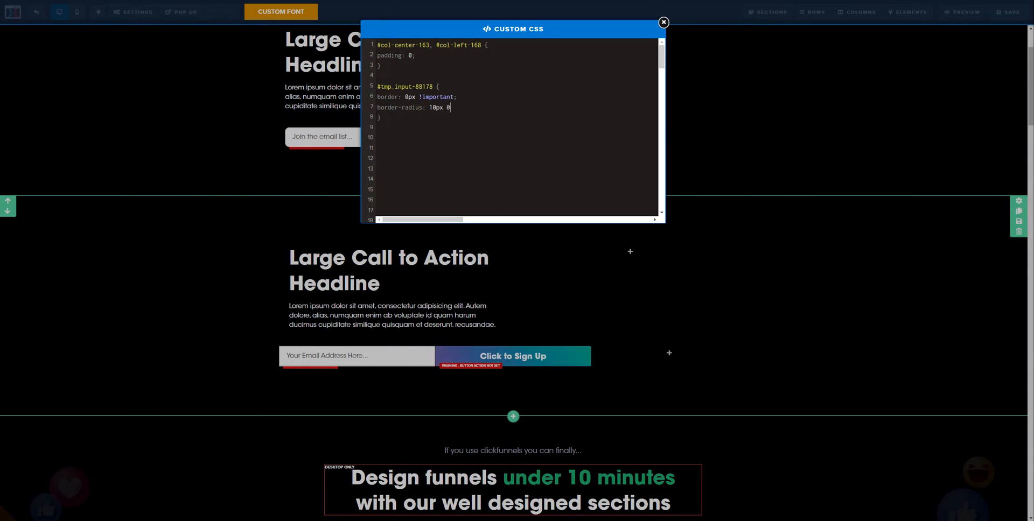
text(px)
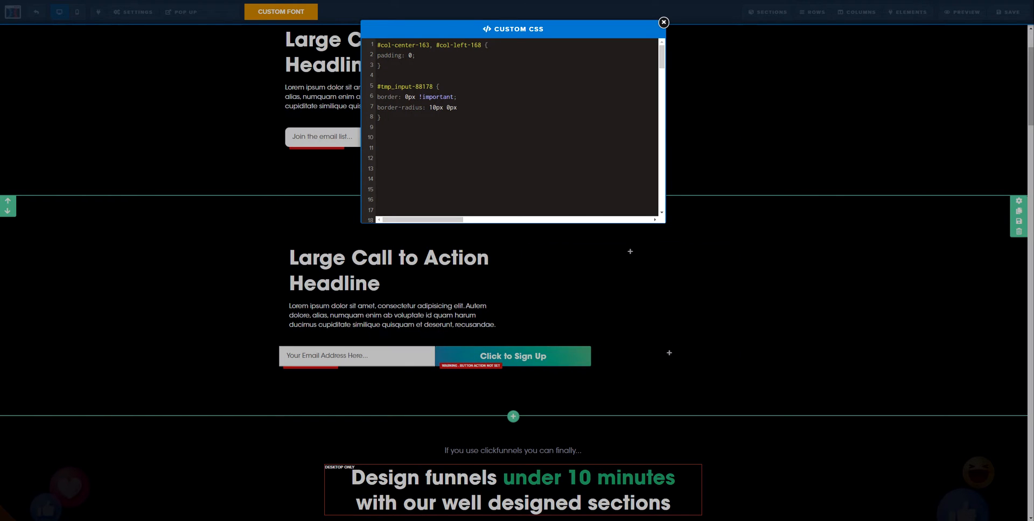
text(0px)
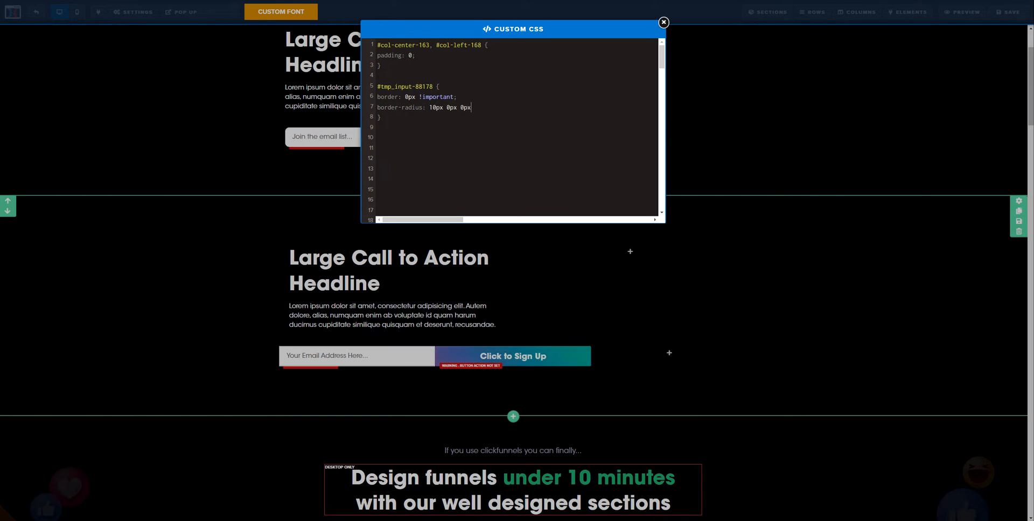
text(1)
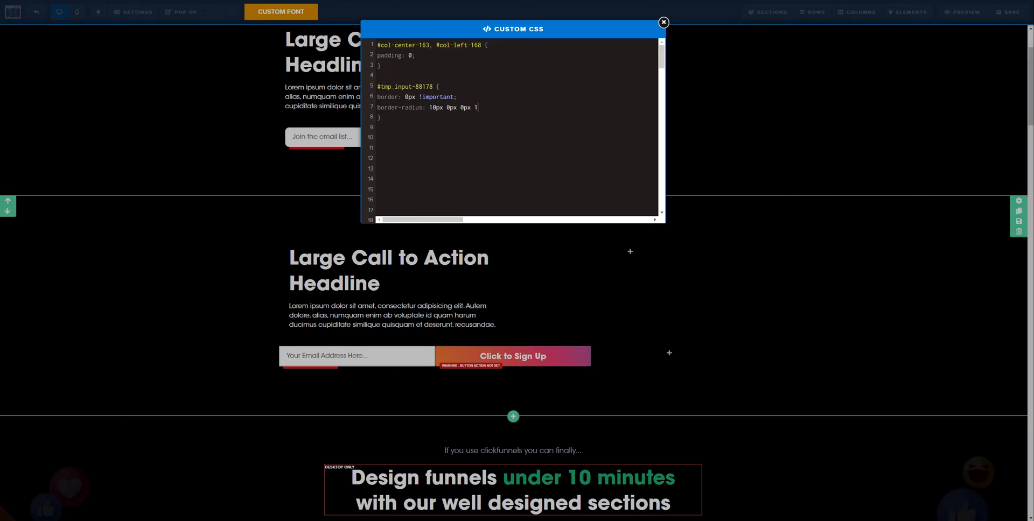
text(0px)
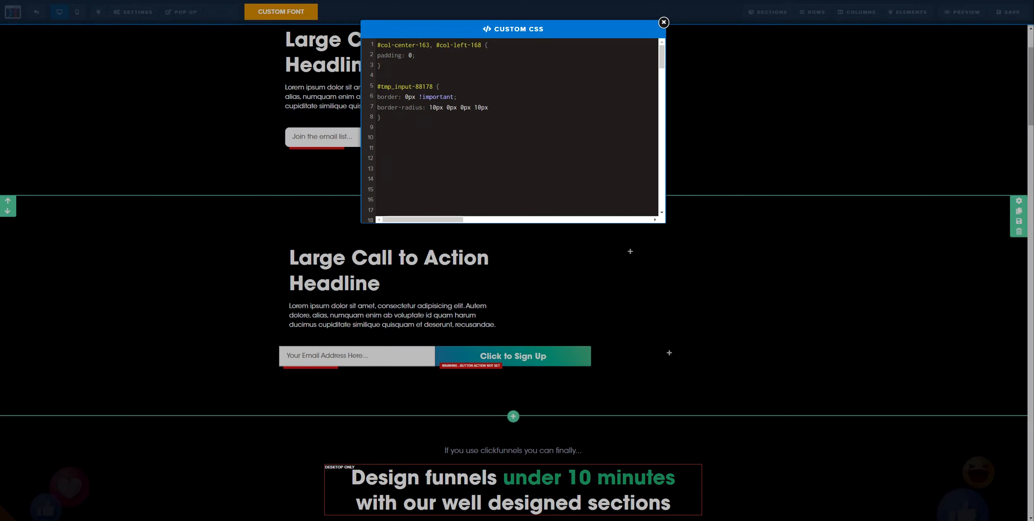
text(!important;)
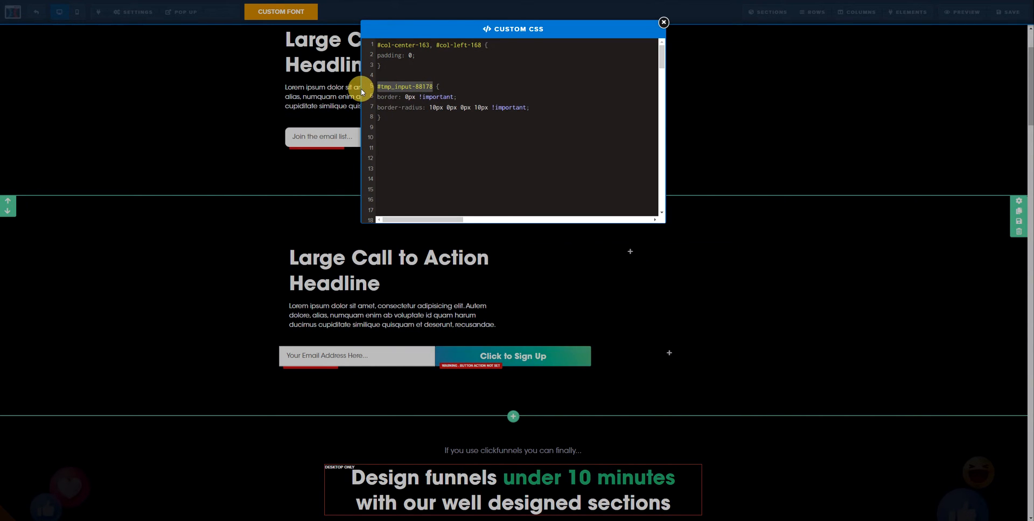
Change the input rule's selector to #tmp_input-88178 .elInput to target the inner field.
click(664, 22)
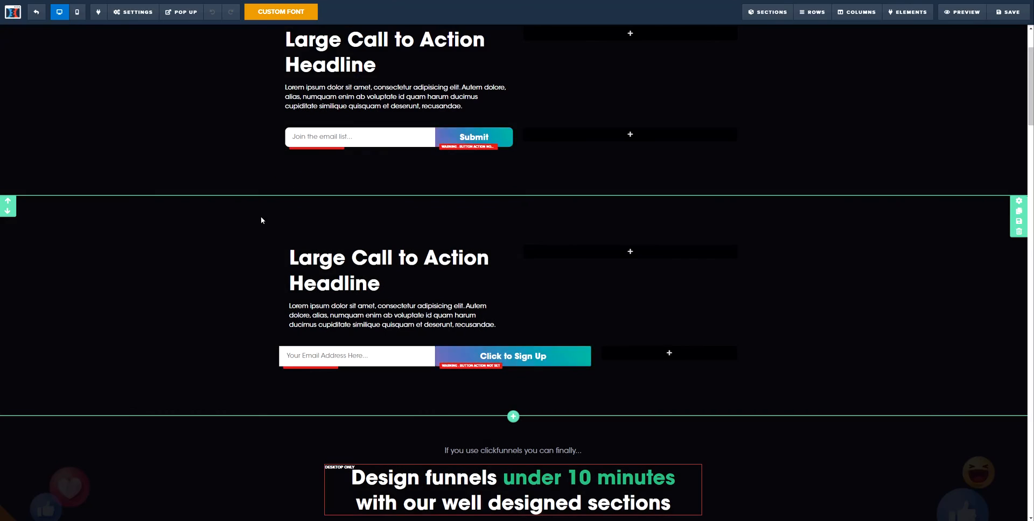
click(357, 355)
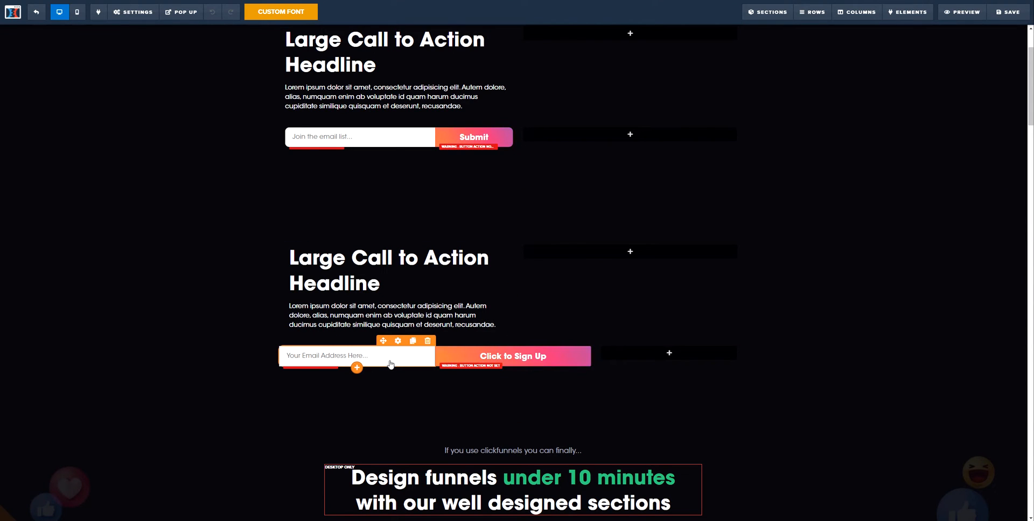
click(398, 342)
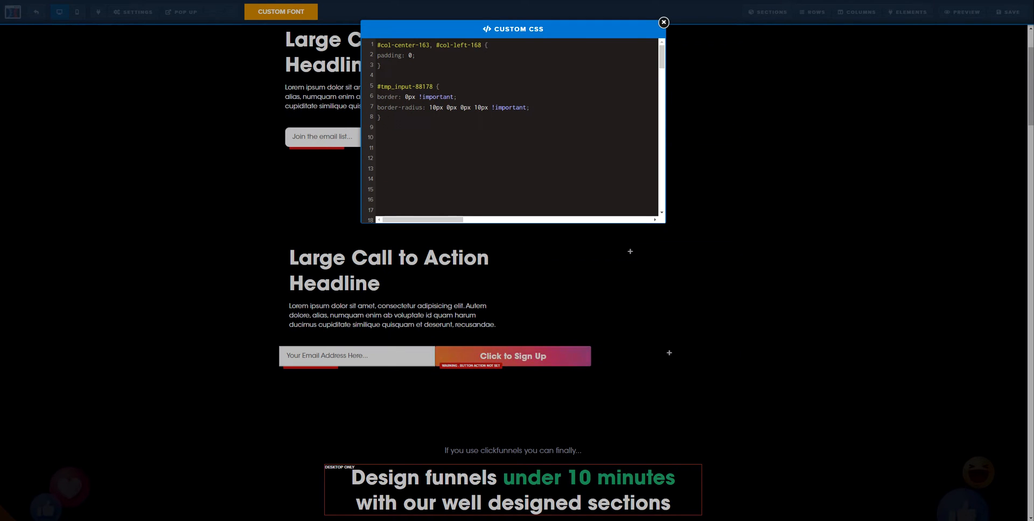
text(.e)
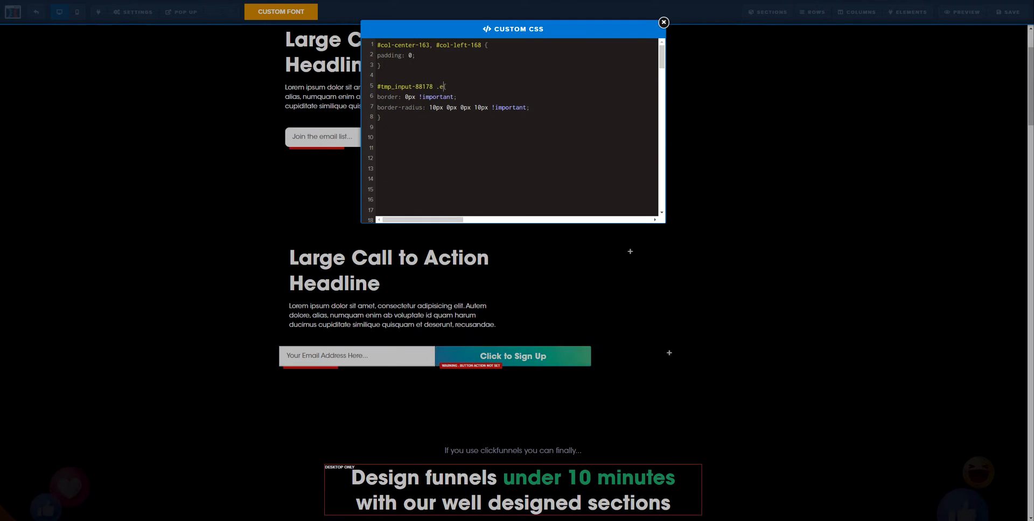
text(lInput)
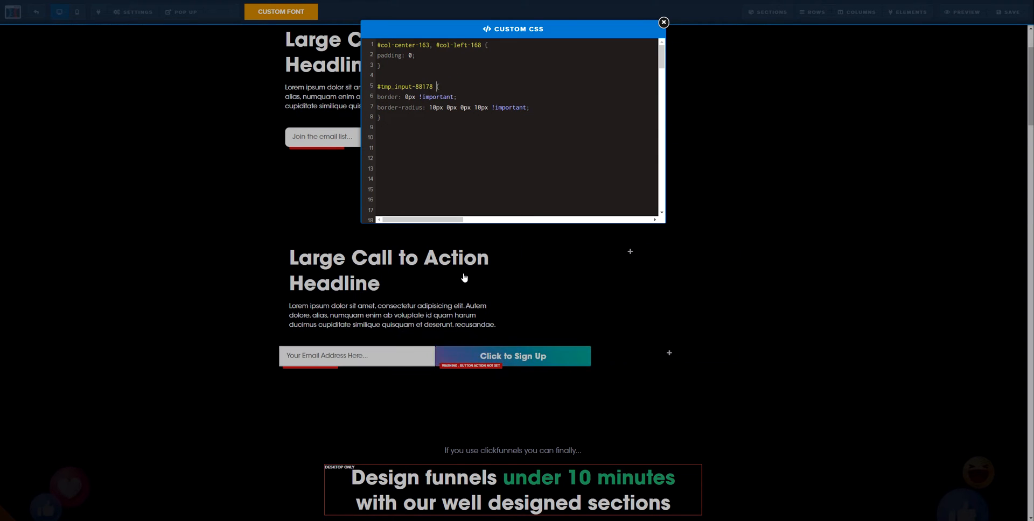
text(.elInput)
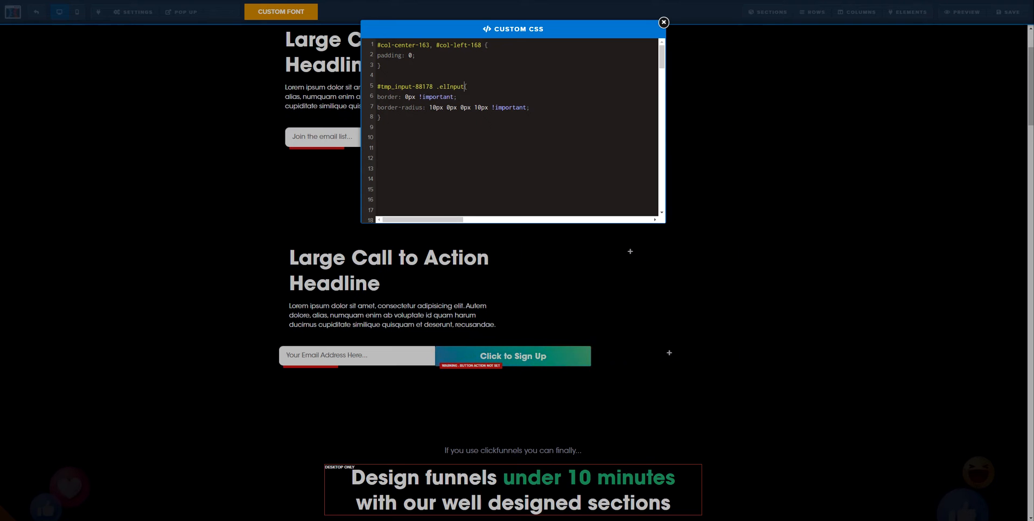
Start a new rule #tmp_button-69515 { border: 0px !important; } in Custom CSS.
click(664, 23)
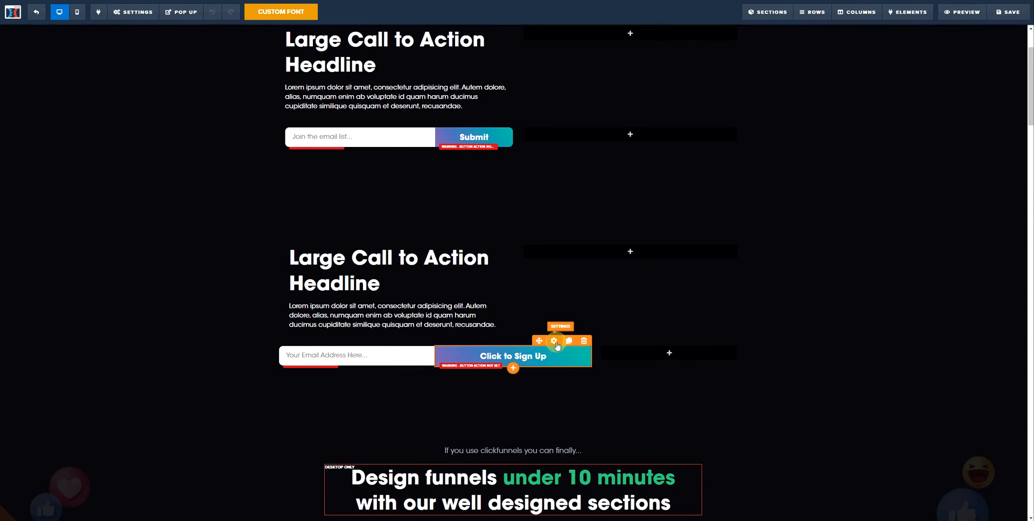
click(554, 342)
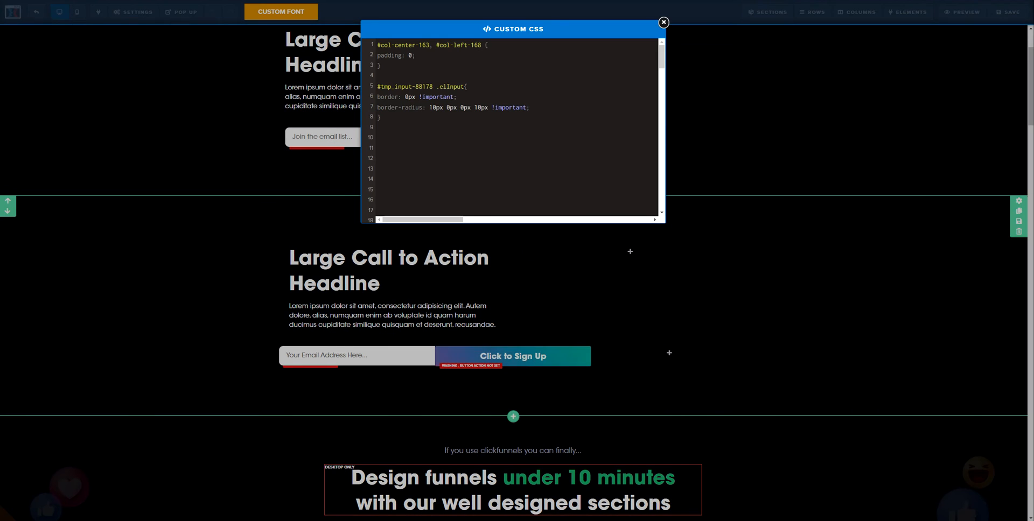
text(#tmp_button-69515)
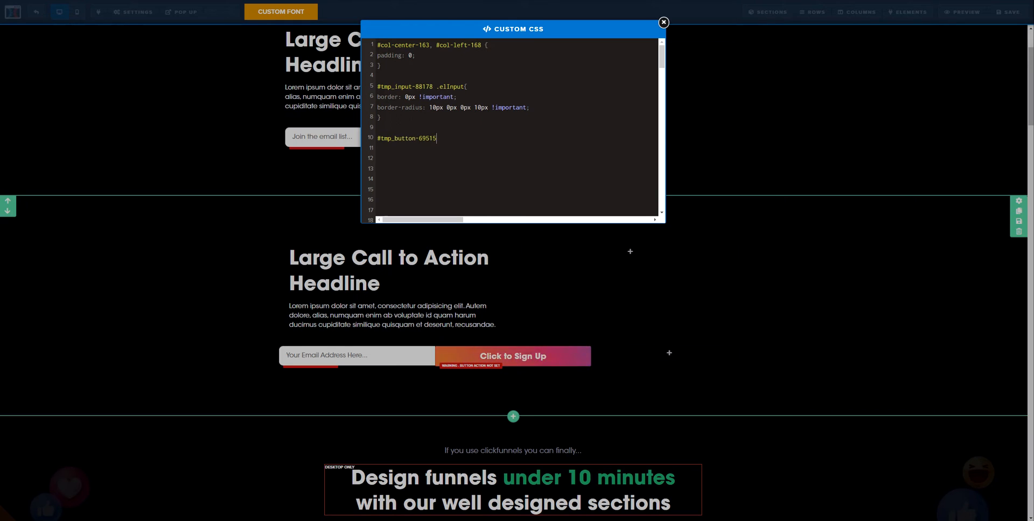
text({)
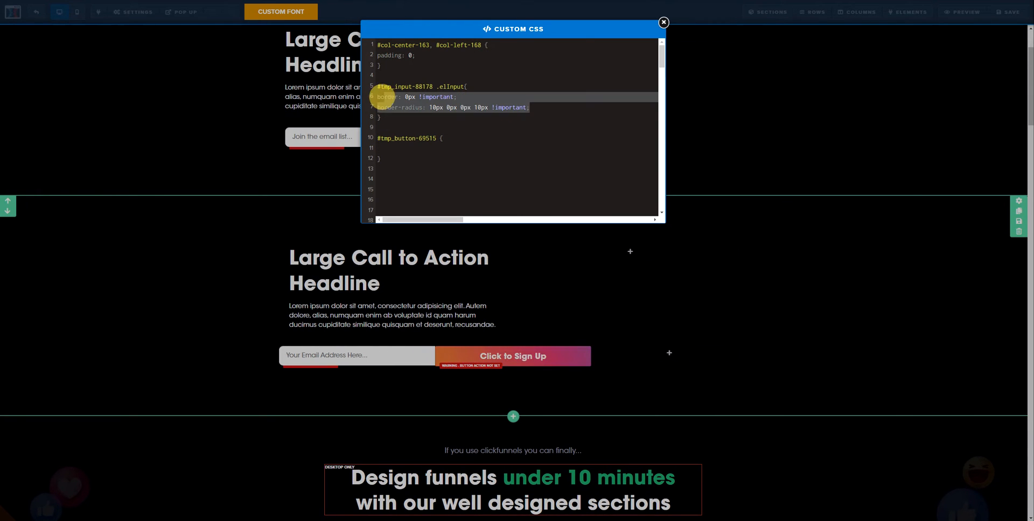
click(383, 146)
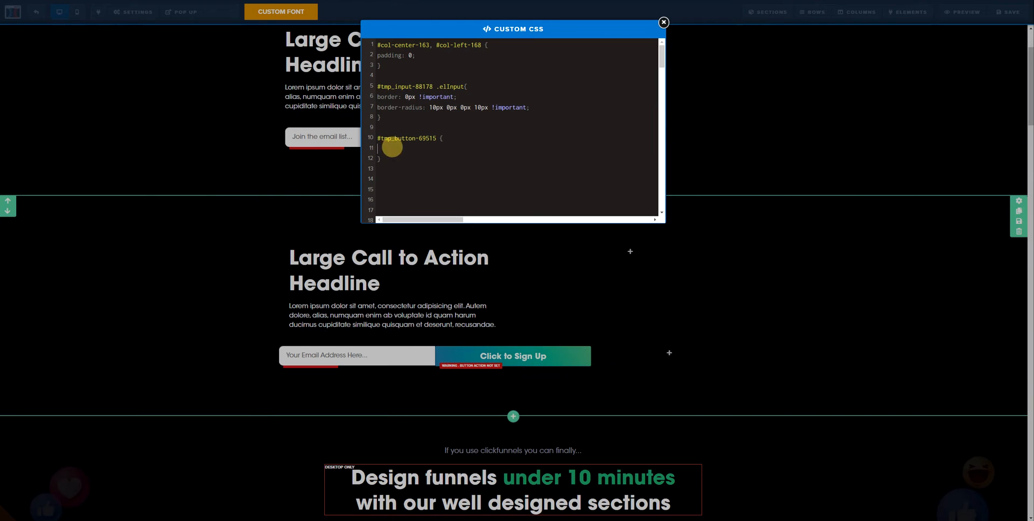
text(border: 0p)
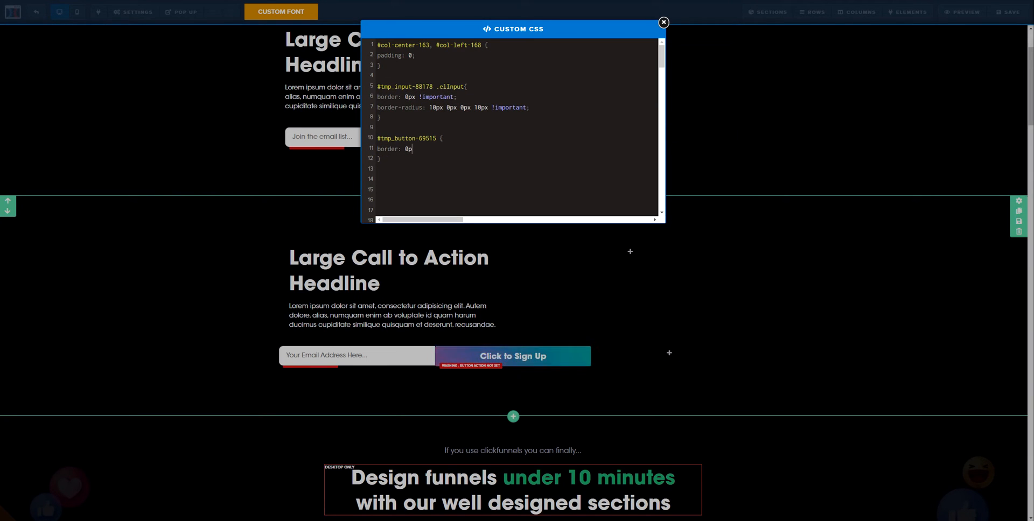
text(!important;)
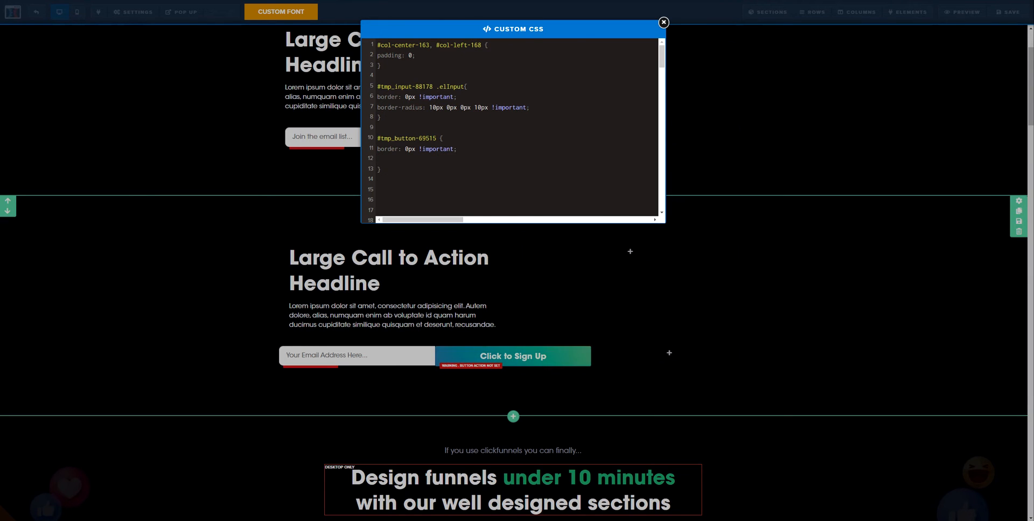
Add border-radius: 0px 10px 10px 0px !important; and narrow the selector to .elButton.
click(379, 158)
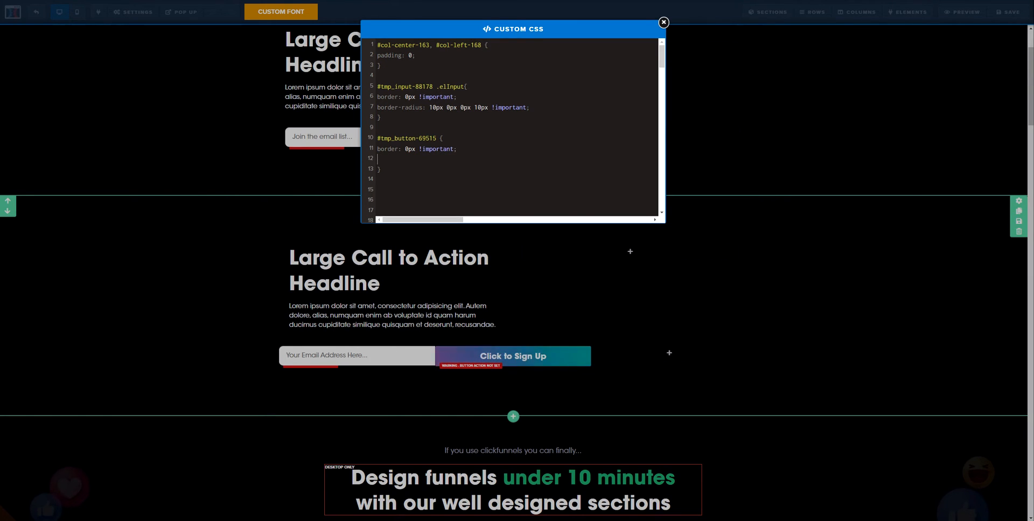
text(border-radius: 10px 0px 0px 10px !important;)
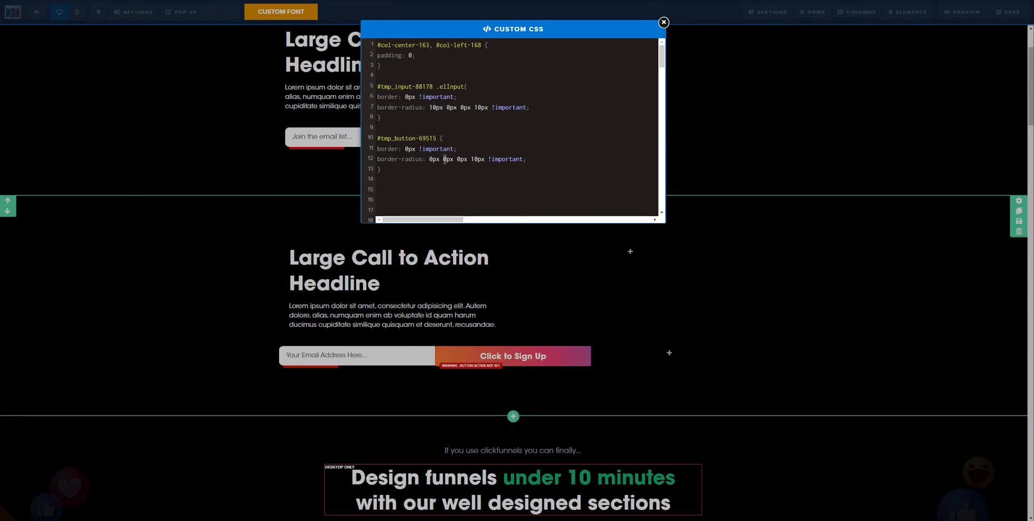
text(10px)
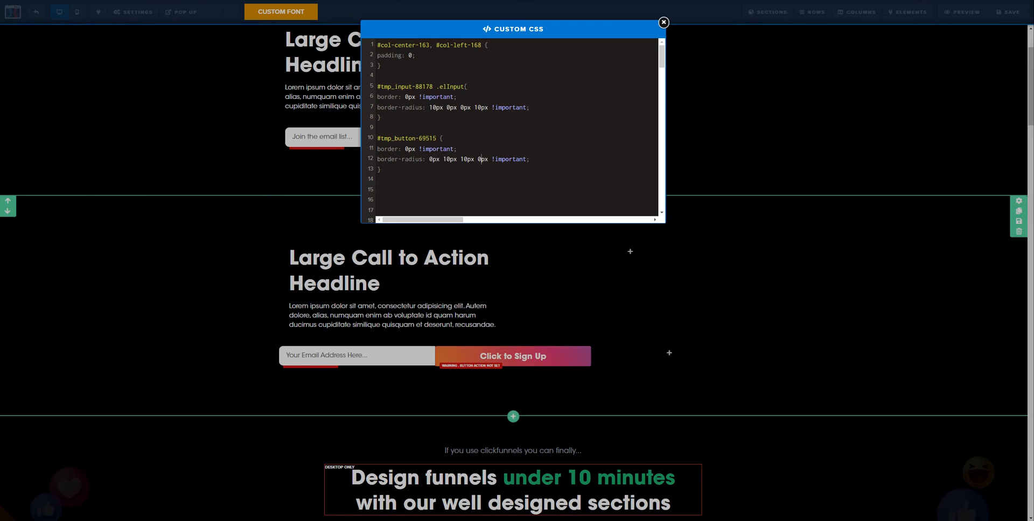
triple_click(453, 159)
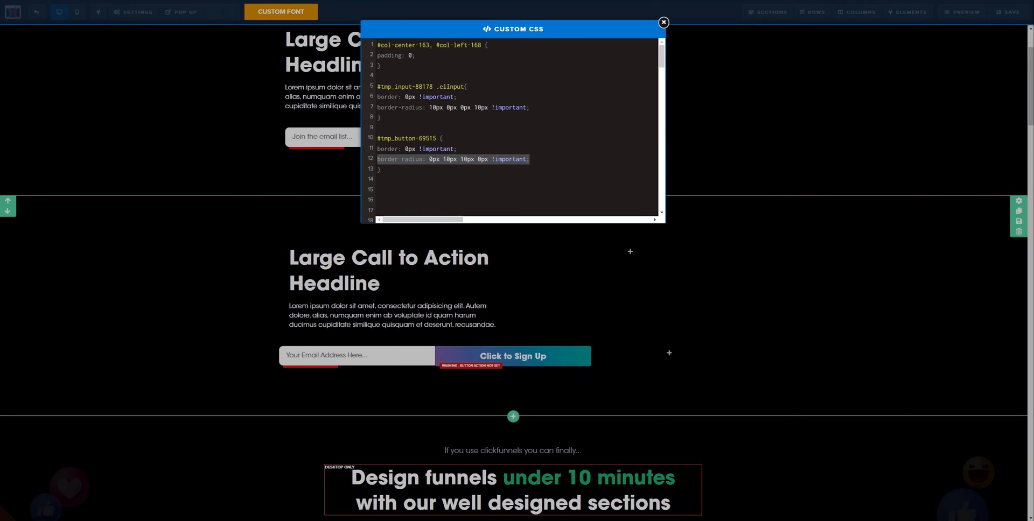
click(664, 23)
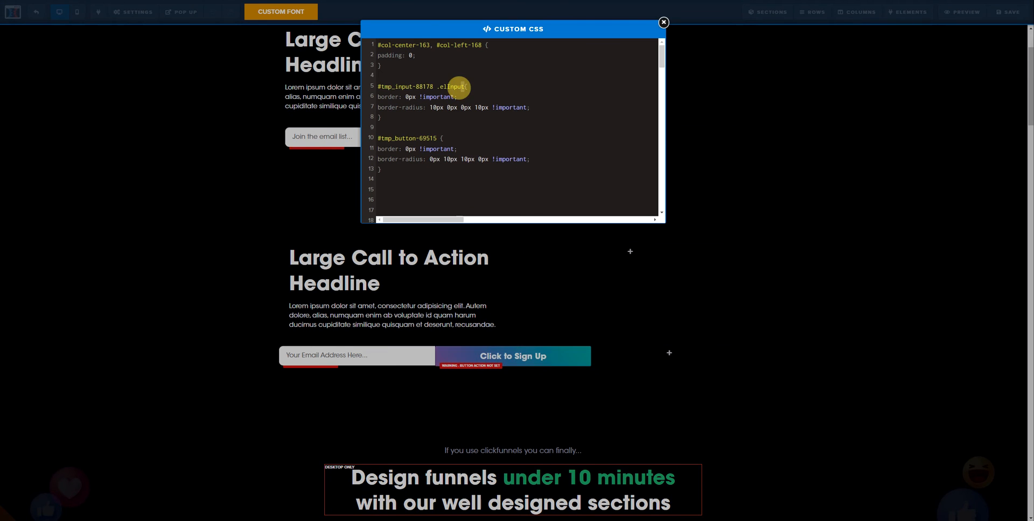
click(445, 138)
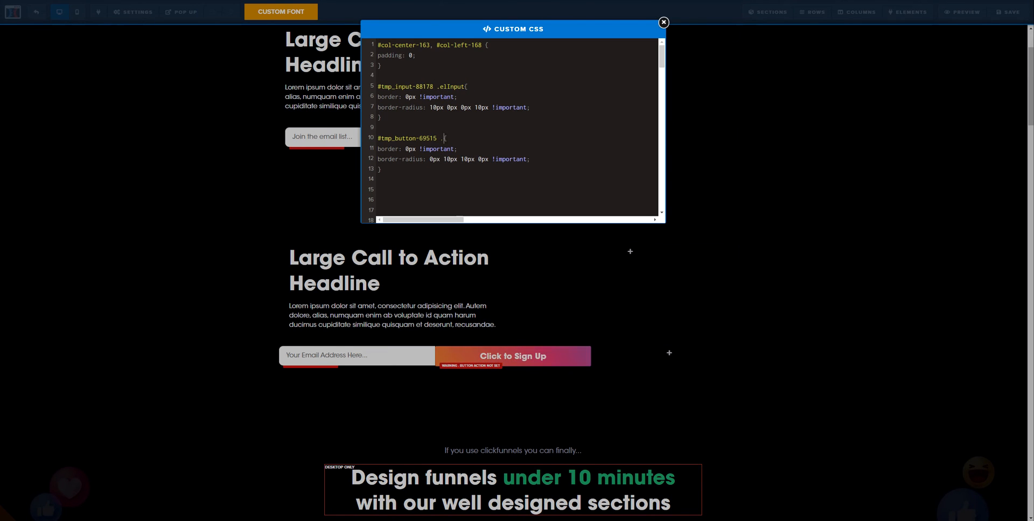
text(.elButton)
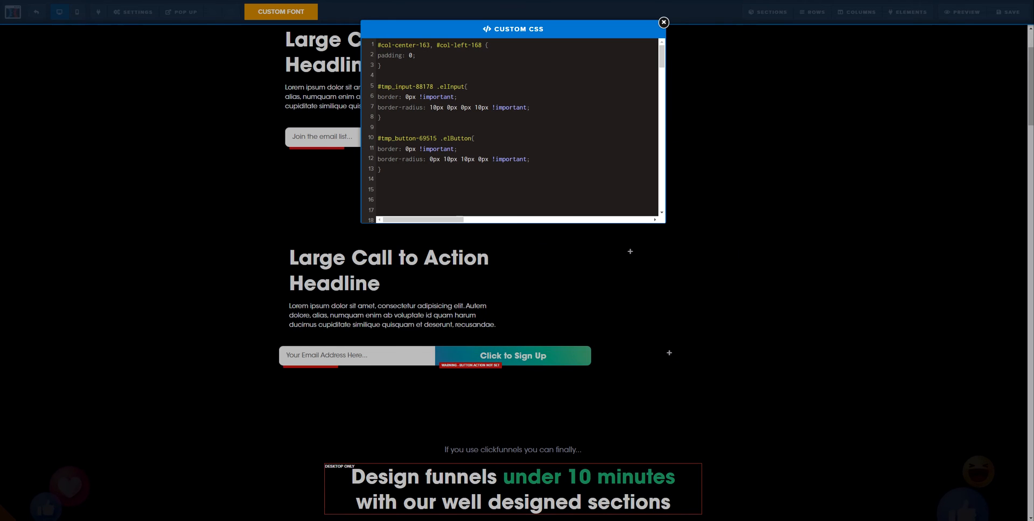
Set the email input's Placeholder Text to "Join the email list...".
click(664, 22)
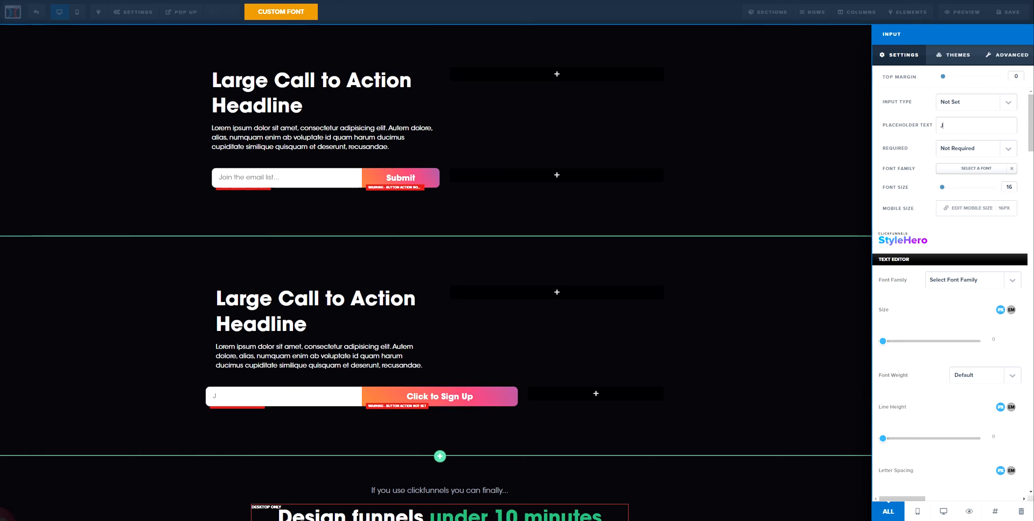
text(Join tahe)
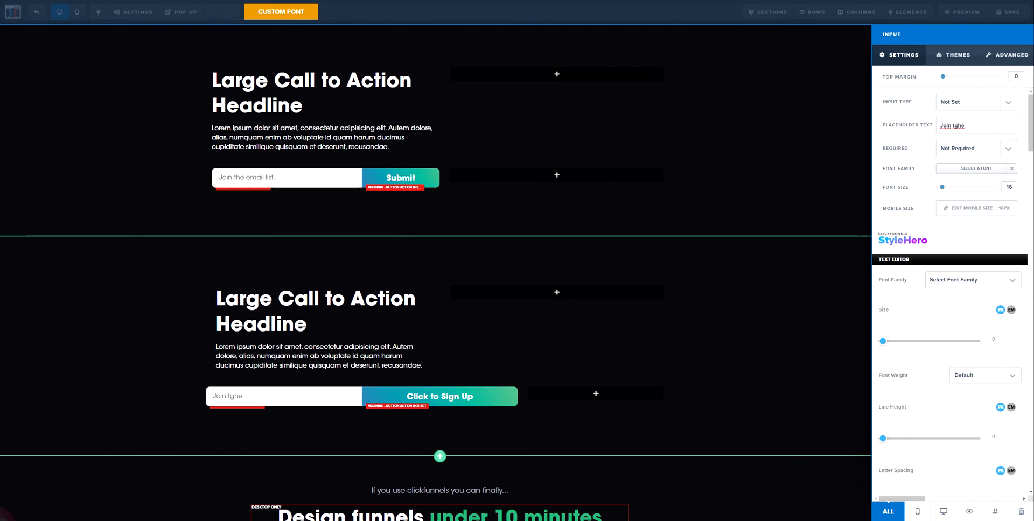
text(Join the email list...)
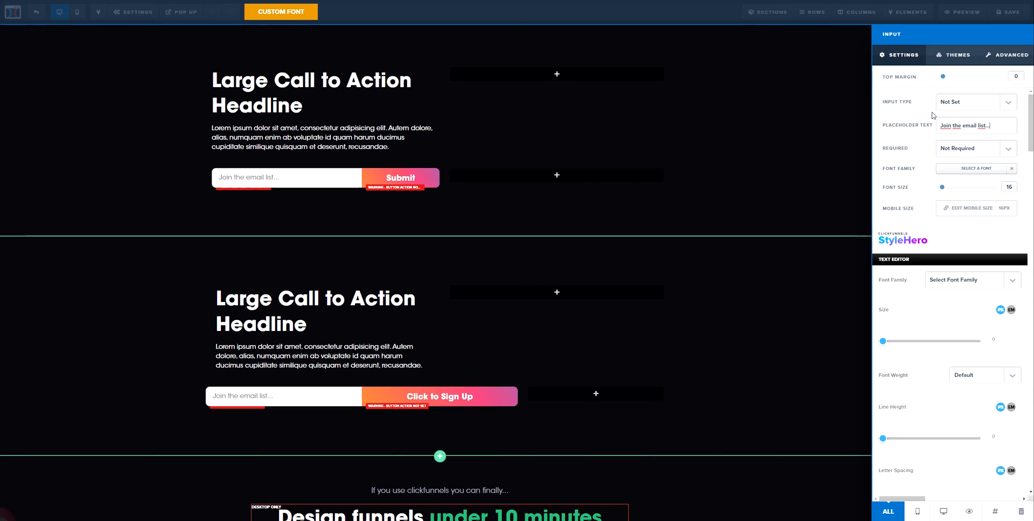
click(438, 397)
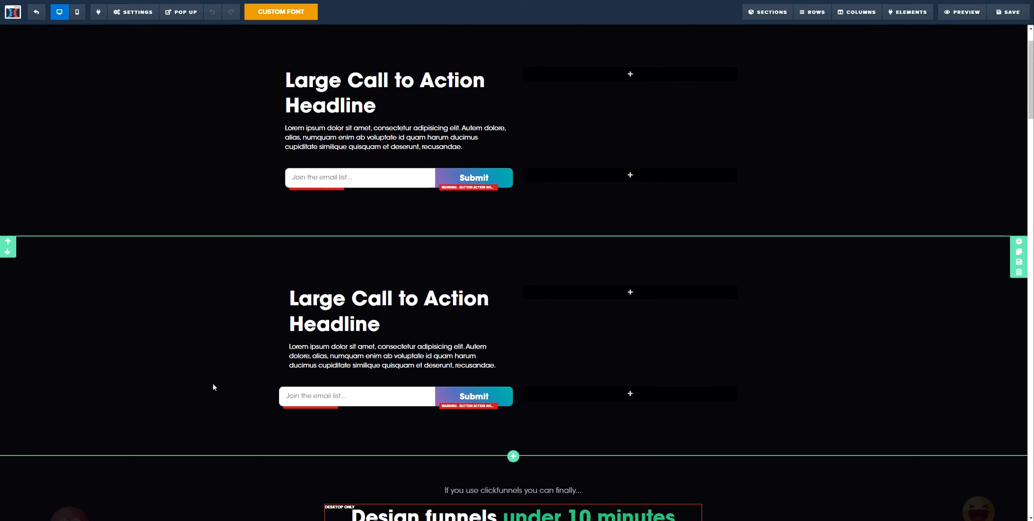
Copy the headline column's id and begin a #col-left-119 padding rule in Custom CSS.
click(356, 395)
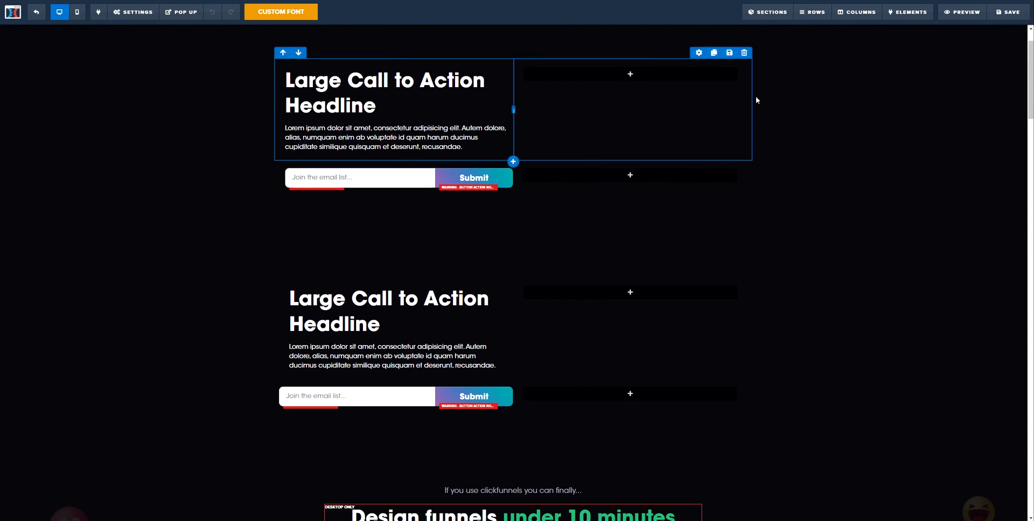
click(856, 12)
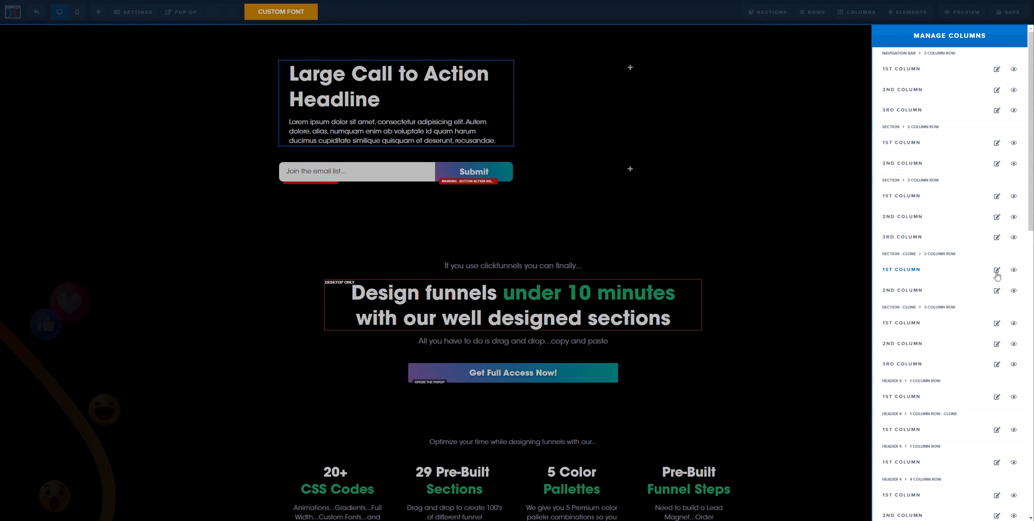
click(997, 270)
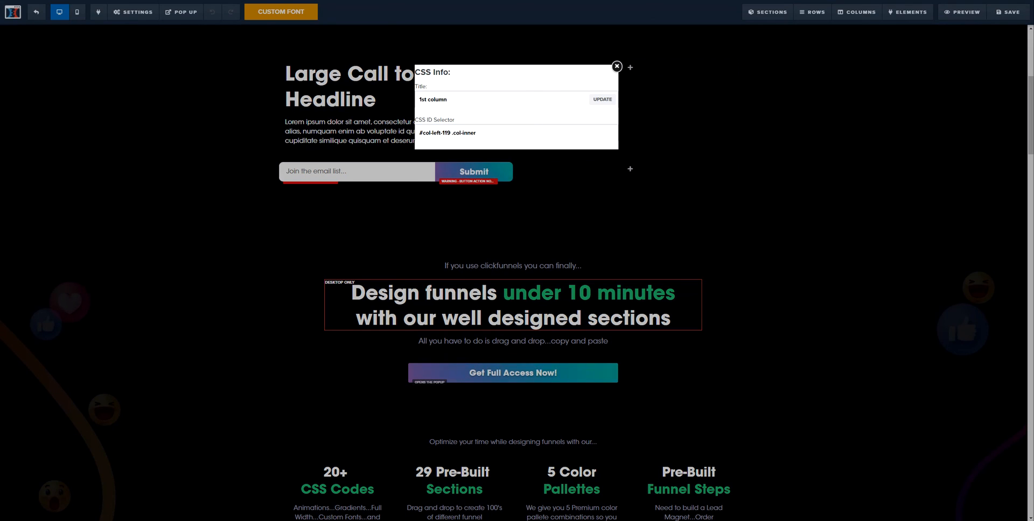
double_click(434, 133)
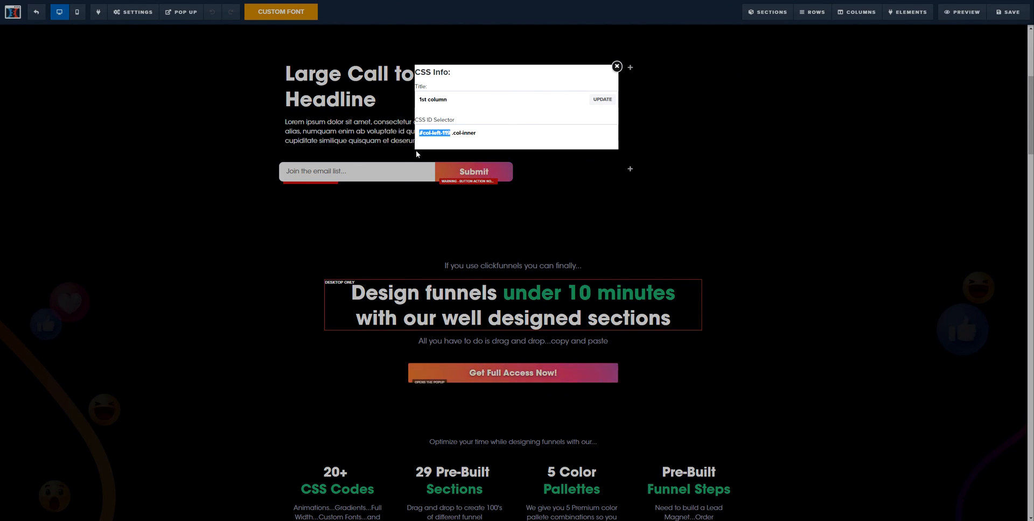
click(134, 12)
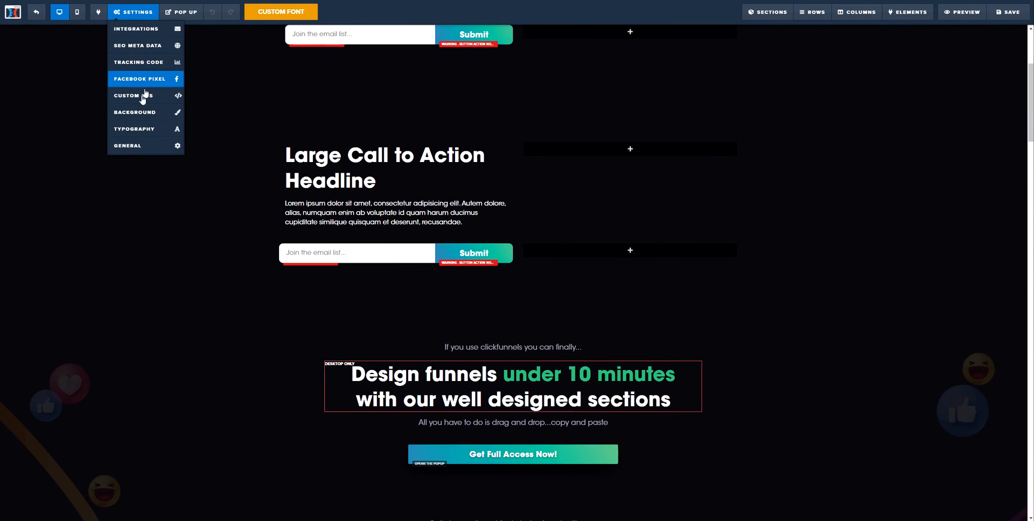
click(131, 95)
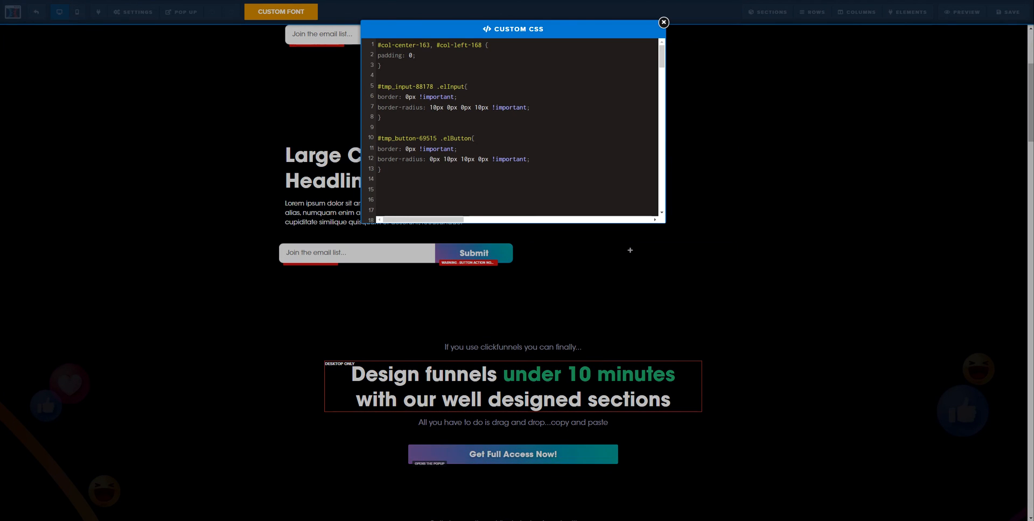
text(#col-left-119 {)
text(padding: 0)
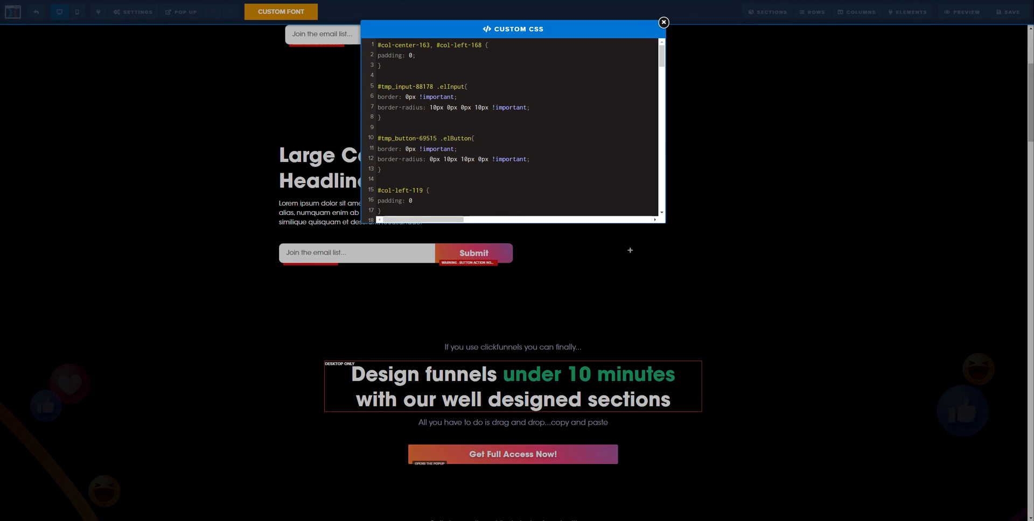
Close the Custom CSS editor and compare the finished email sign-up row against the reference row.
click(663, 23)
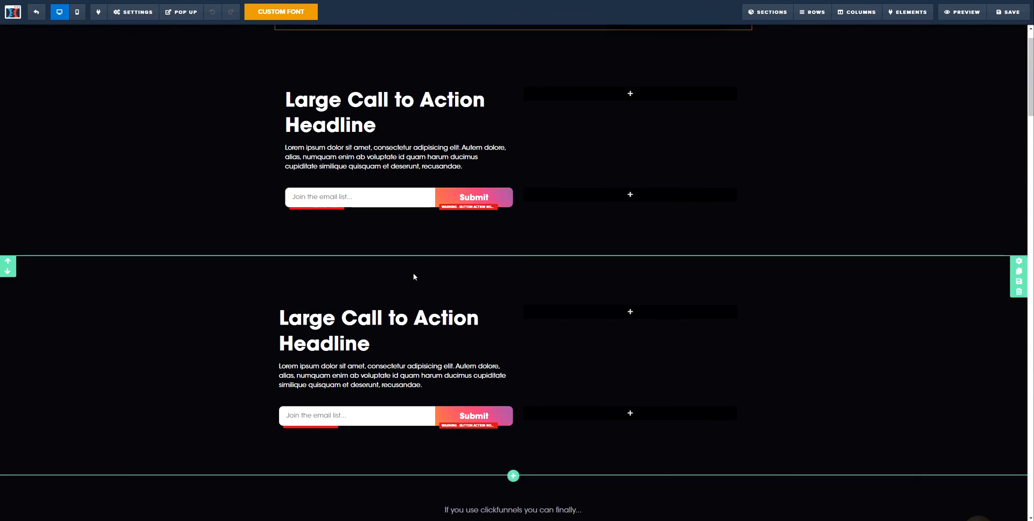
click(357, 414)
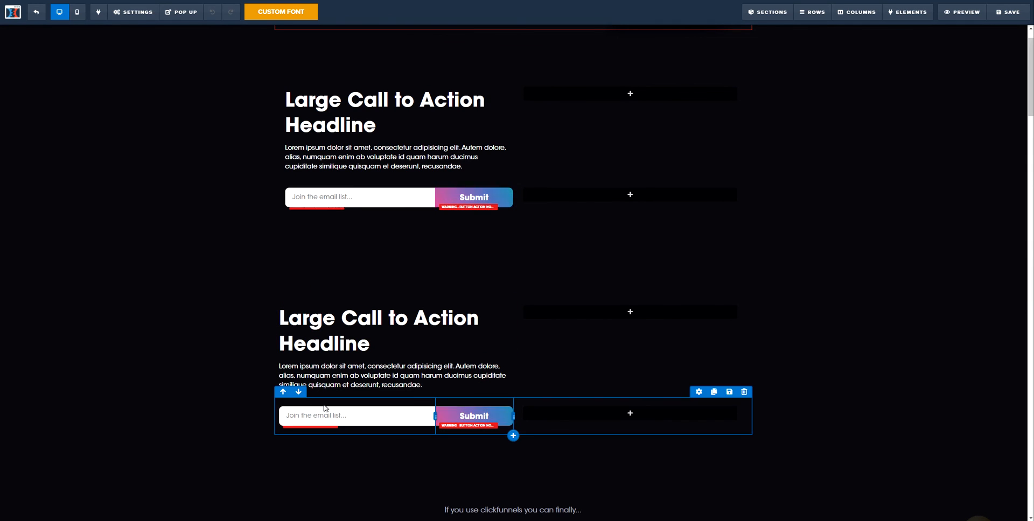
scroll(down, 3)
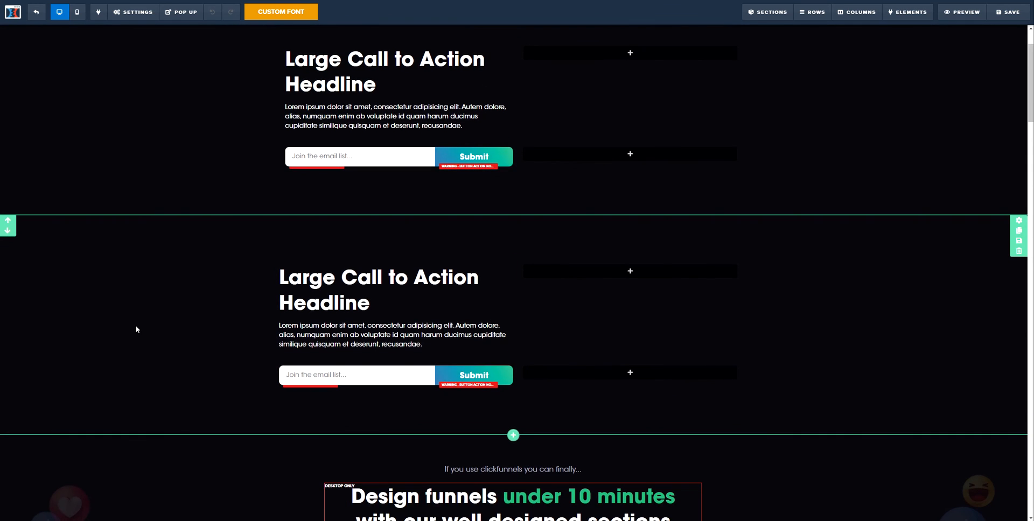